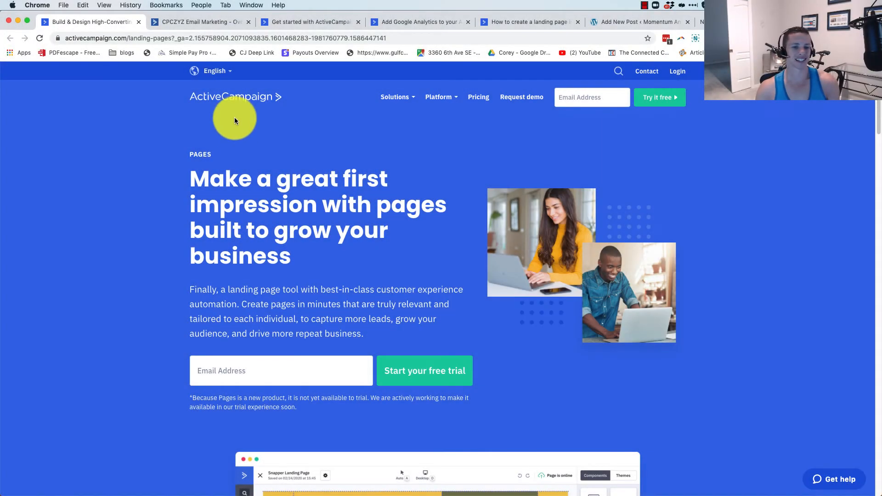
mouse_move(338, 138)
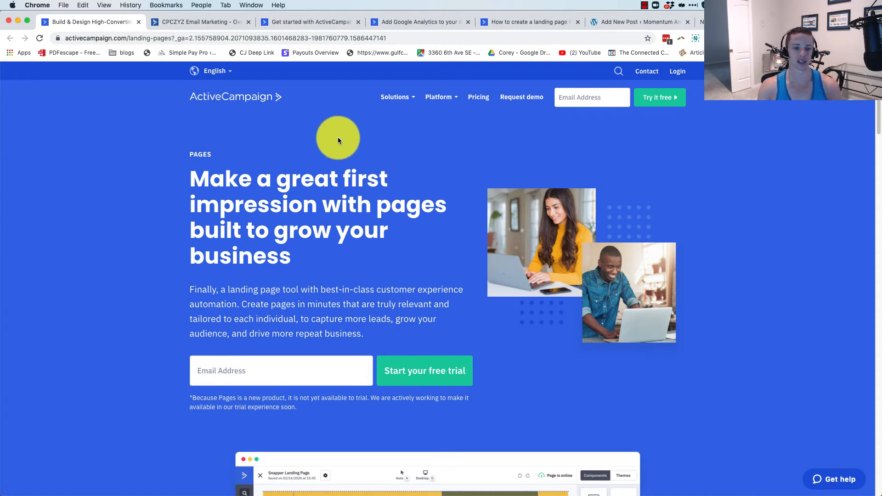
Scroll through the First Look review notes and select the question 'Is it easy to use?'
scroll("down", 3)
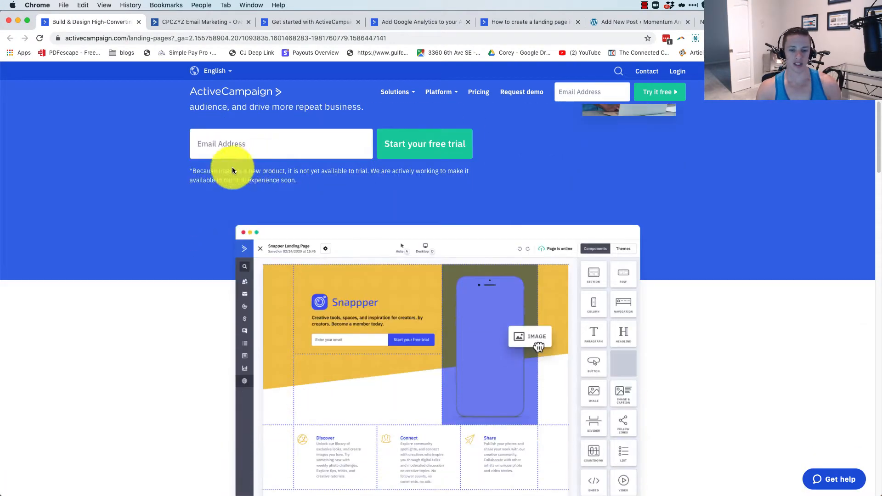
scroll("down", 3)
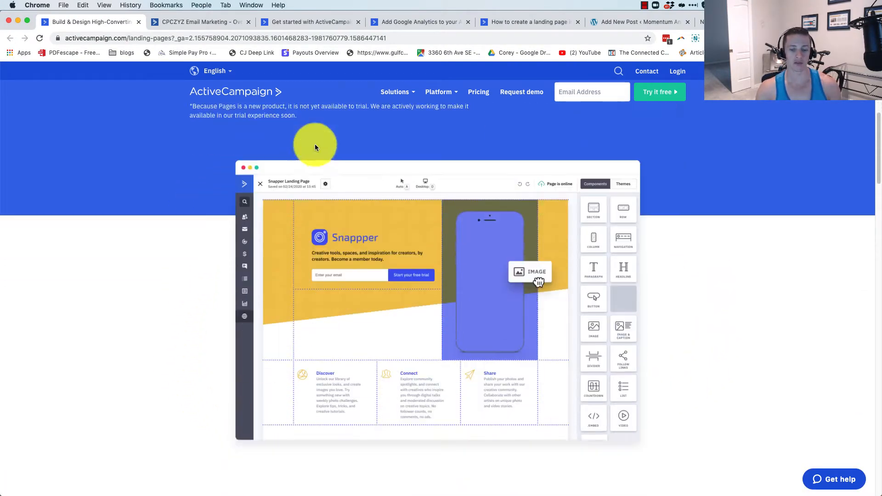
scroll("down", 3)
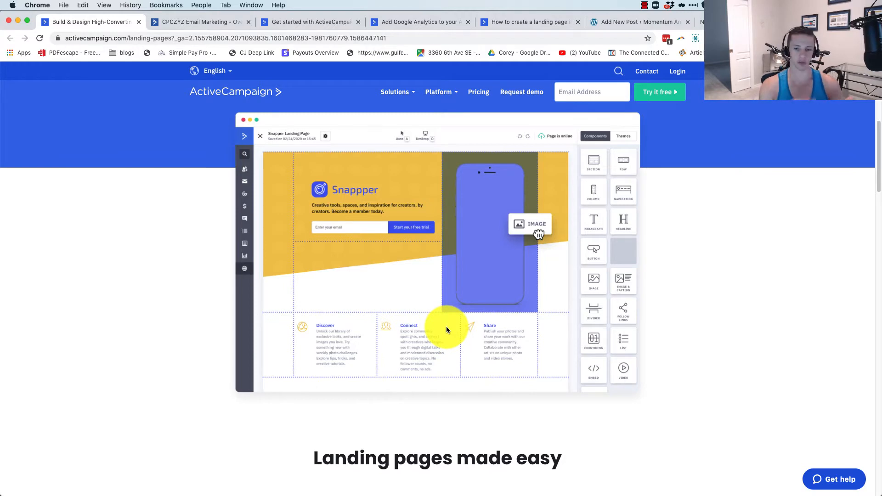
scroll("down", 3)
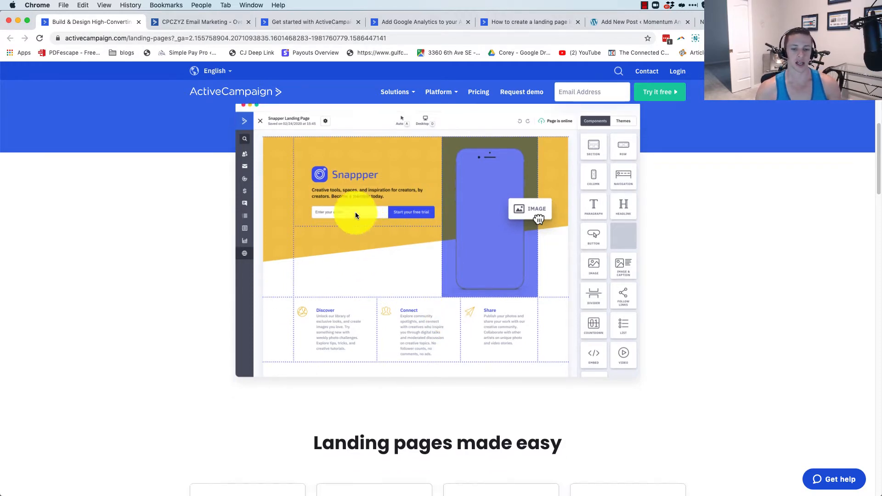
scroll("down", 3)
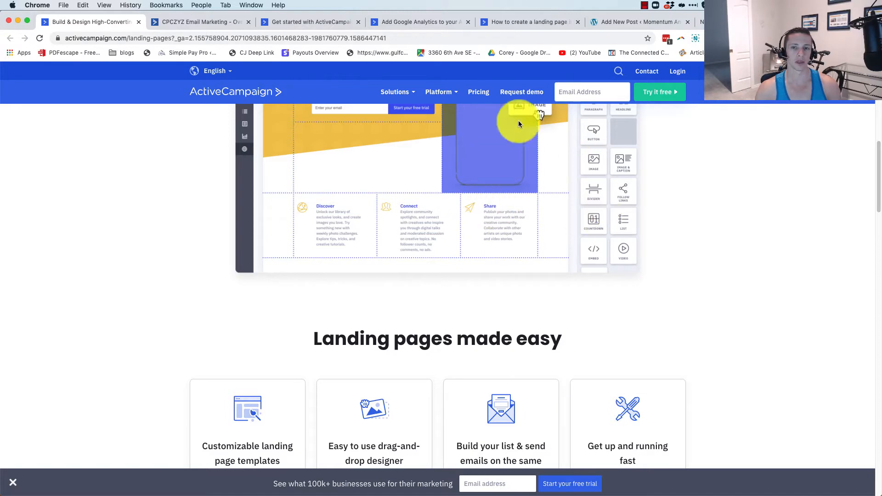
scroll("down", 3)
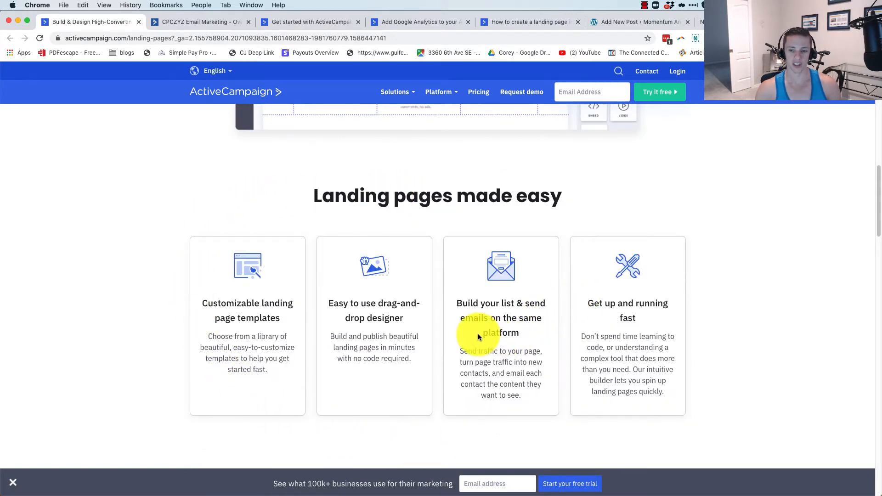
scroll("up", 3)
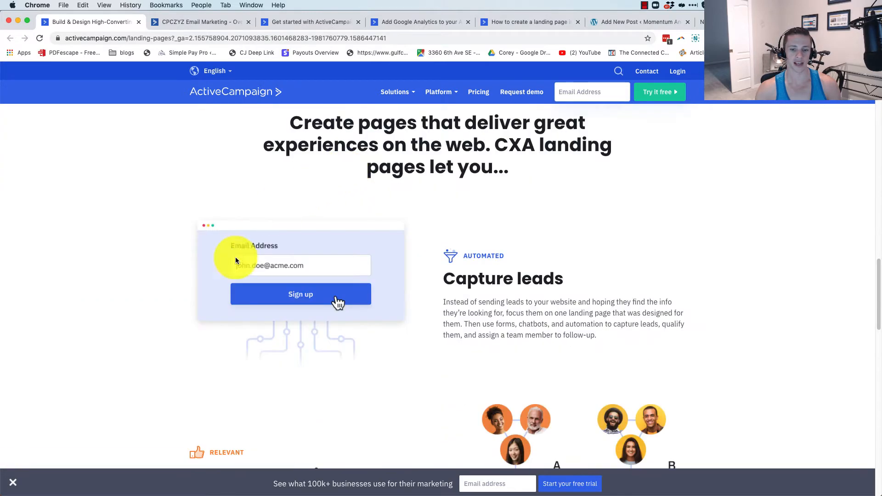
scroll("down", 3)
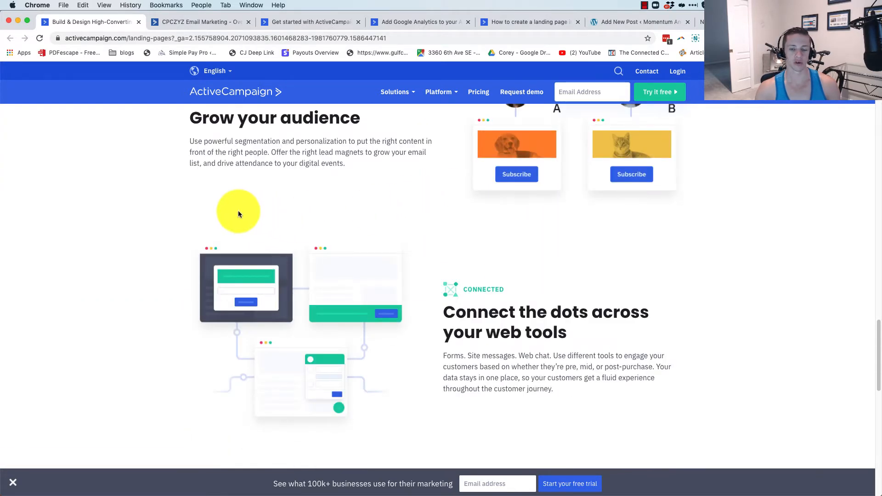
scroll("down", 3)
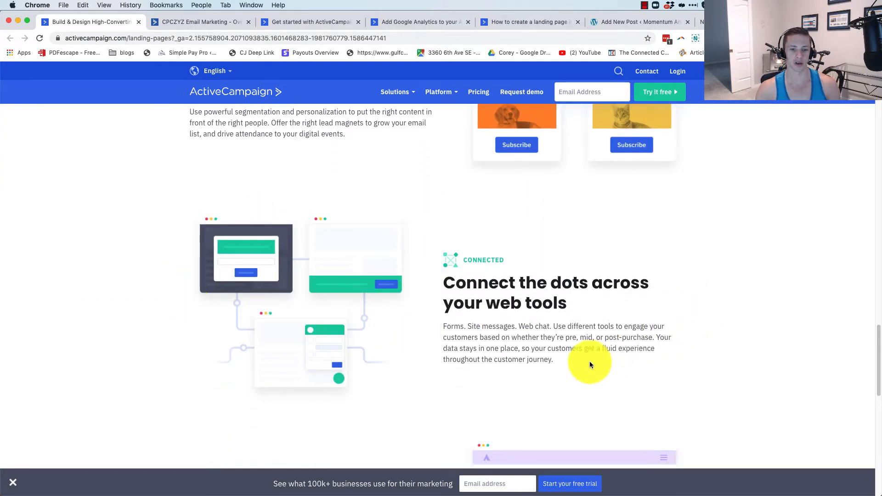
scroll("down", 3)
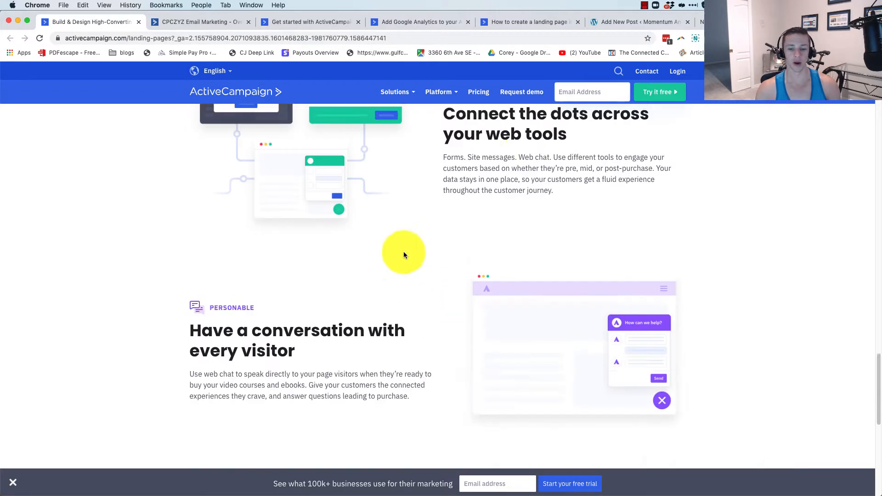
scroll("down", 3)
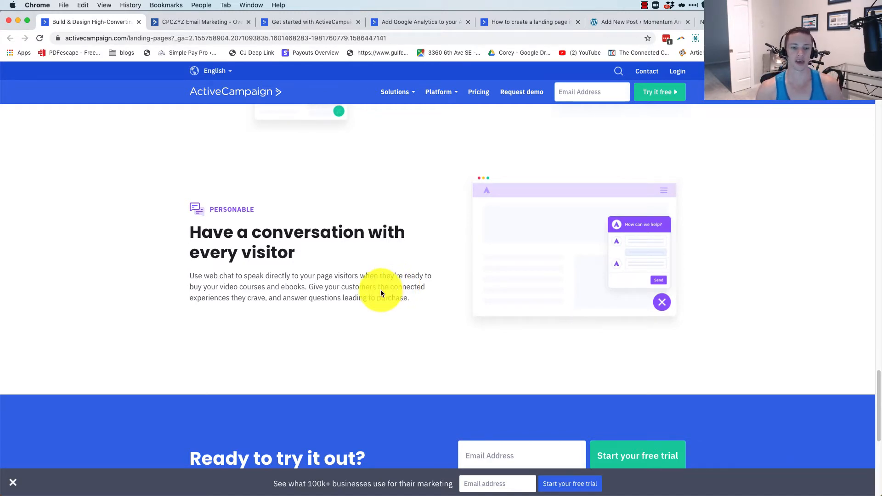
scroll("down", 3)
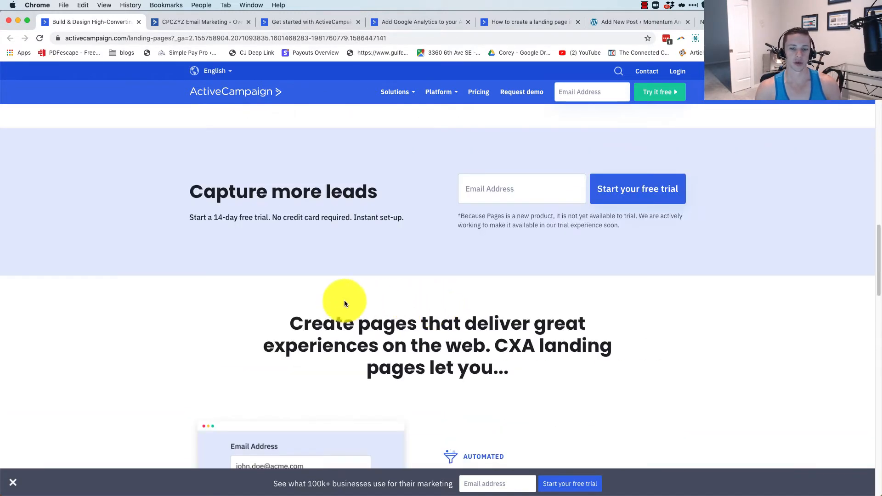
scroll("down", 3)
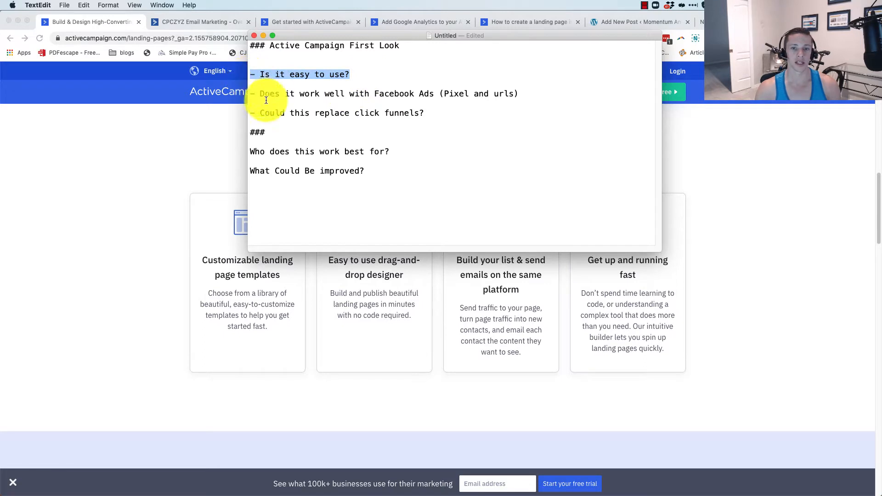
left_click_drag(259, 93, 518, 93)
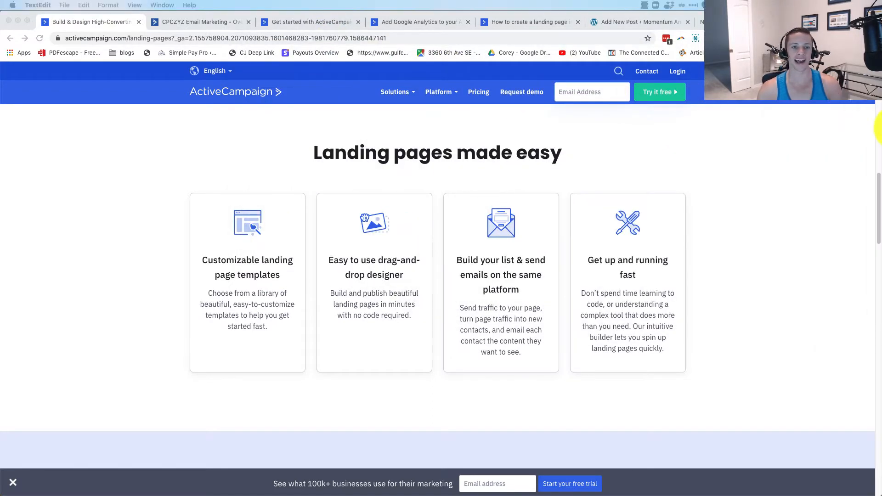
Switch to the CPCZYZ account dashboard and open Site to list its landing pages
left_click(199, 22)
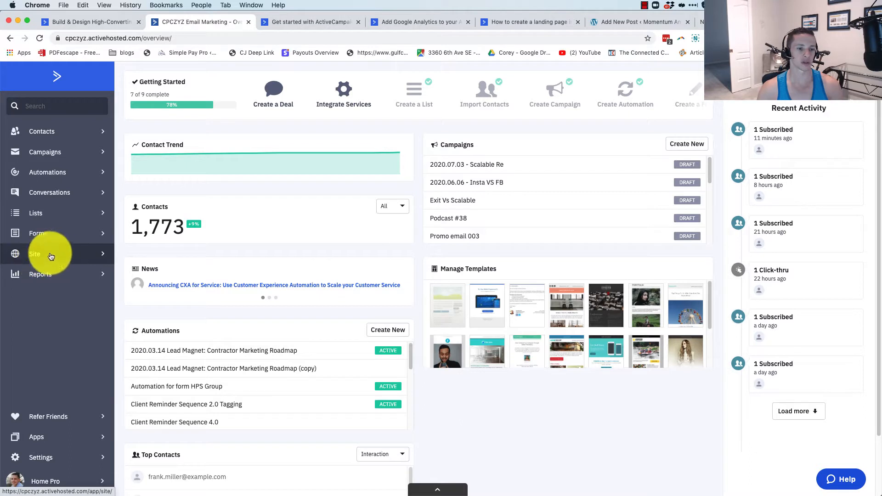
left_click(34, 254)
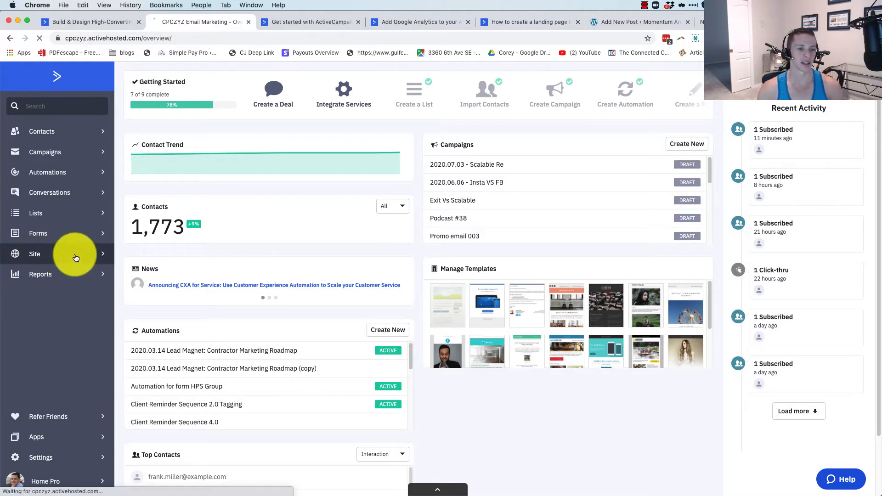
left_click(35, 253)
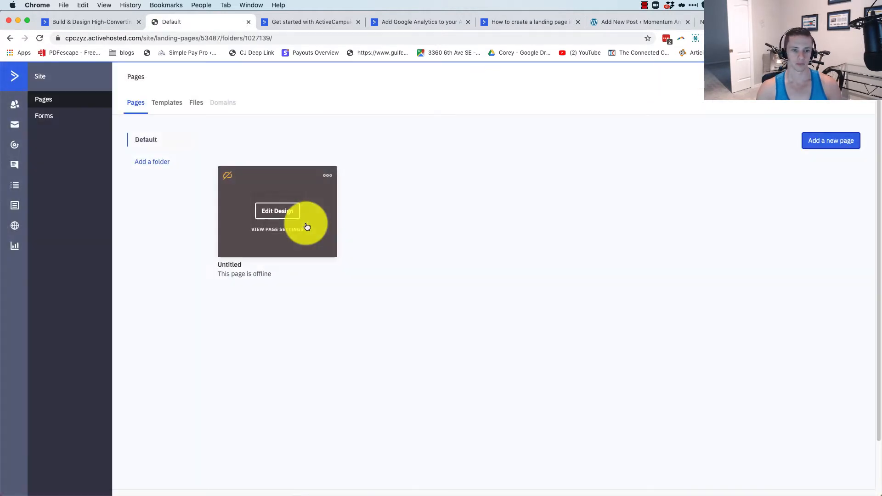
Start a new landing page using 'Add a new page'
left_click(276, 210)
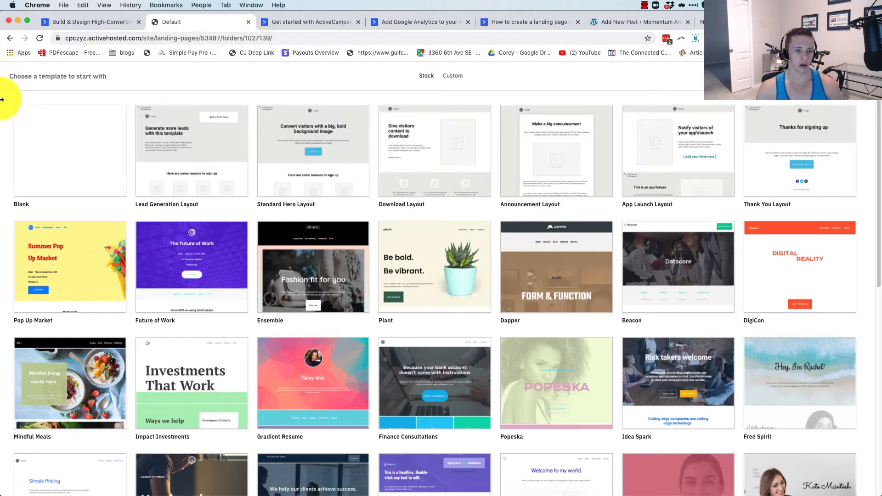
mouse_move(707, 162)
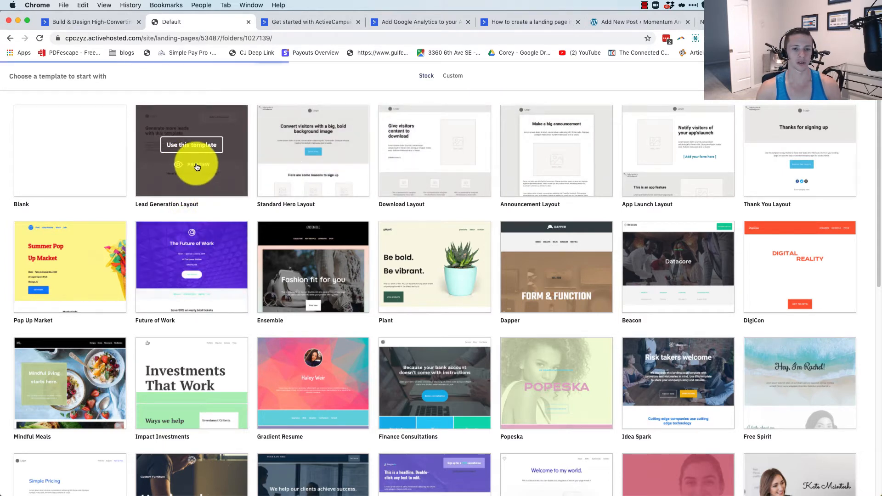
mouse_move(477, 251)
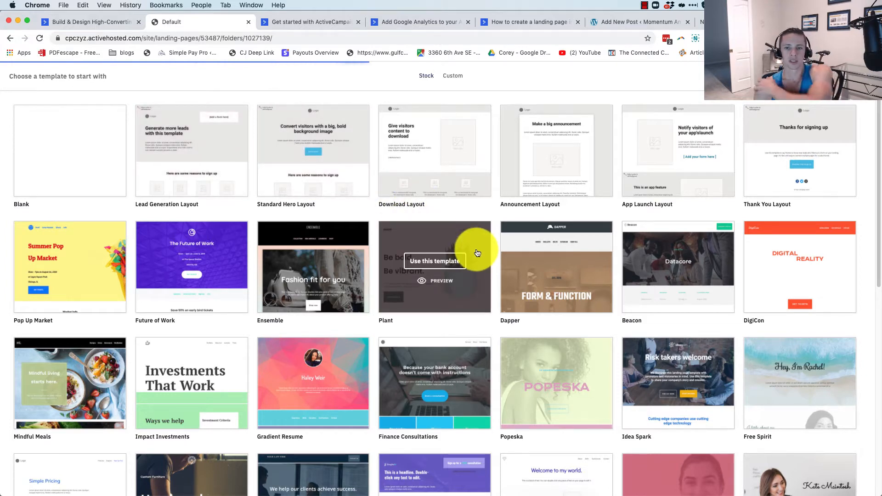
mouse_move(478, 234)
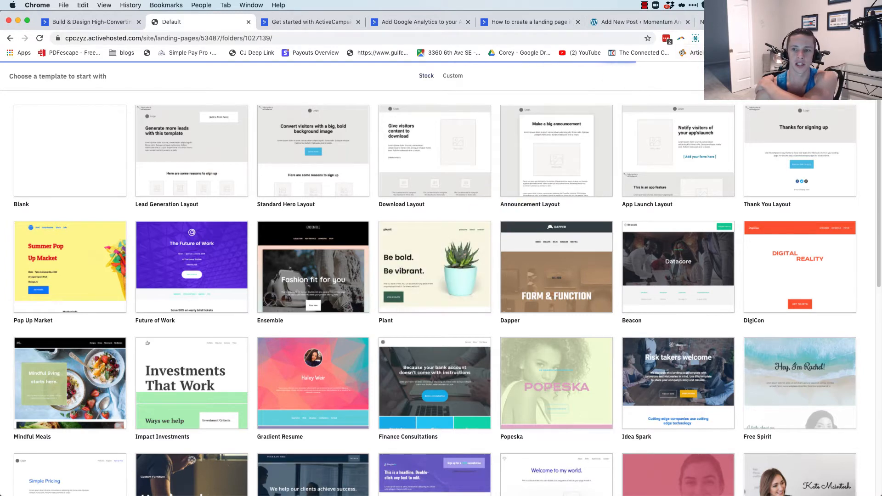
Test connection speed on fast.com, then return to the Default landing page tab
type("fast.com")
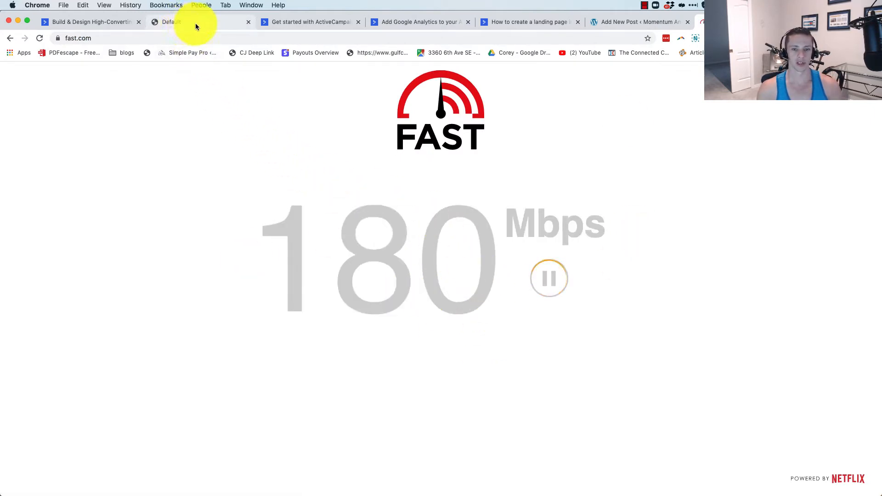
left_click(170, 22)
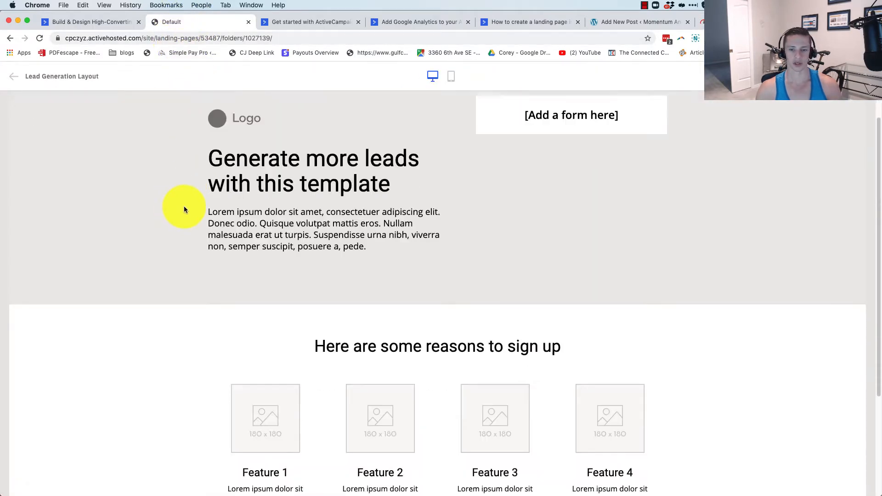
scroll("down", 3)
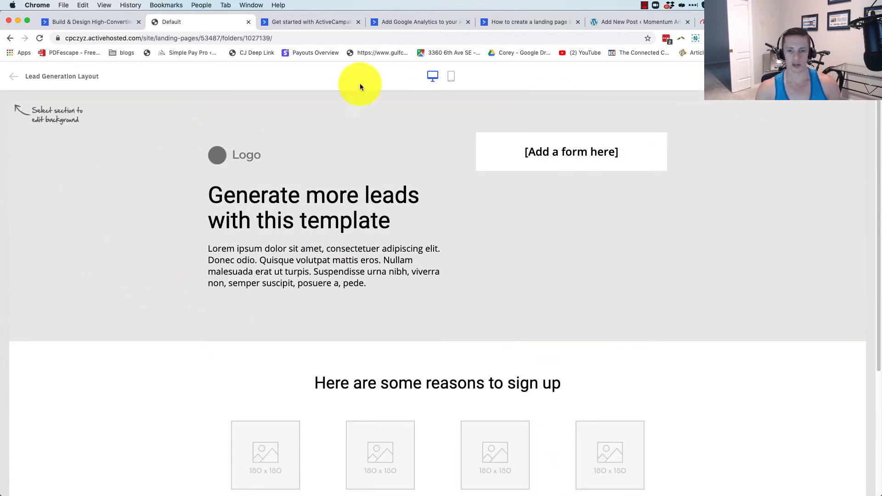
scroll("down", 3)
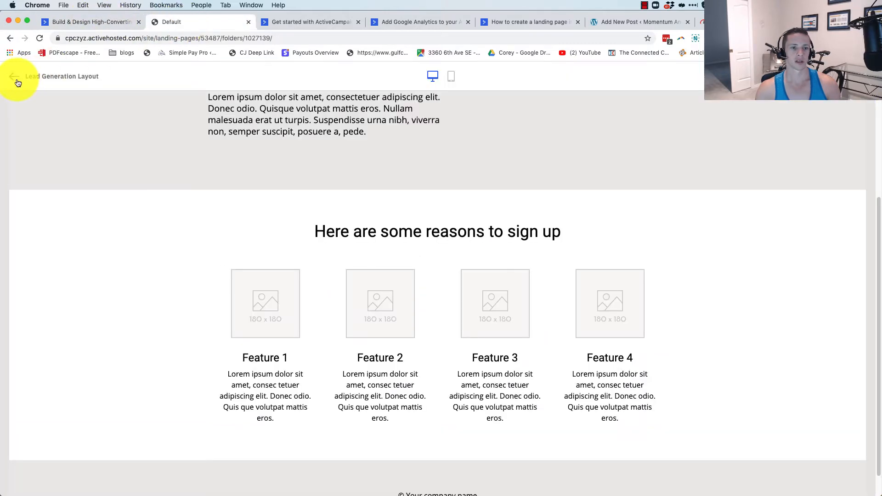
Leave the template preview and browse further down the stock template gallery
left_click(10, 76)
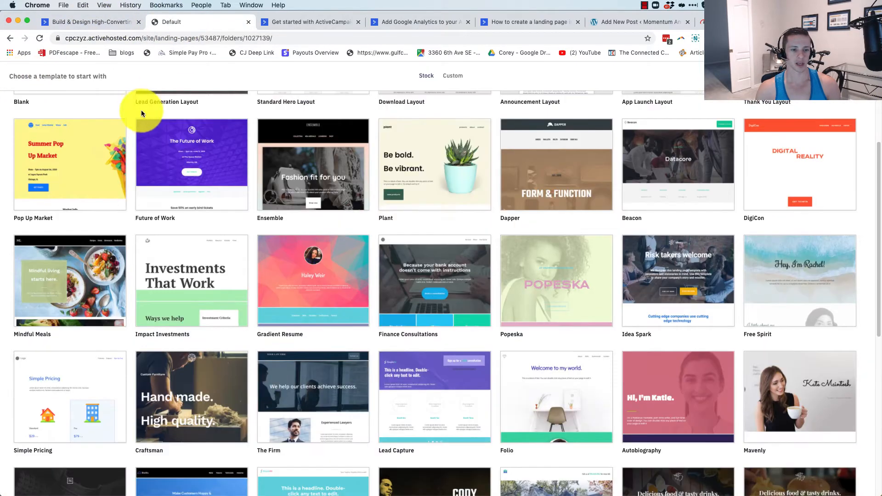
scroll("down", 3)
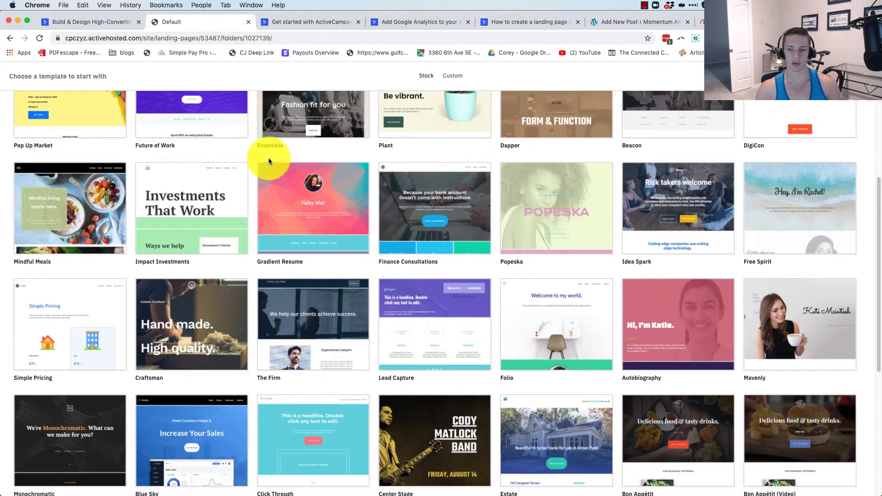
scroll("down", 3)
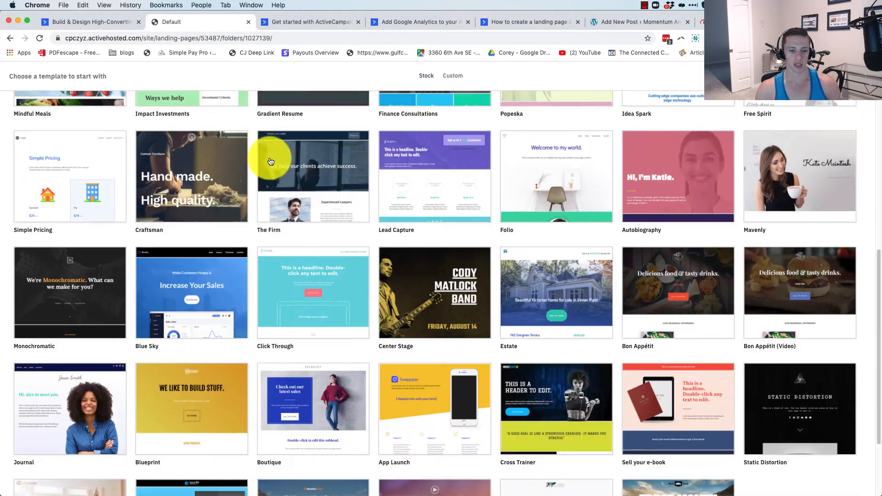
scroll("down", 3)
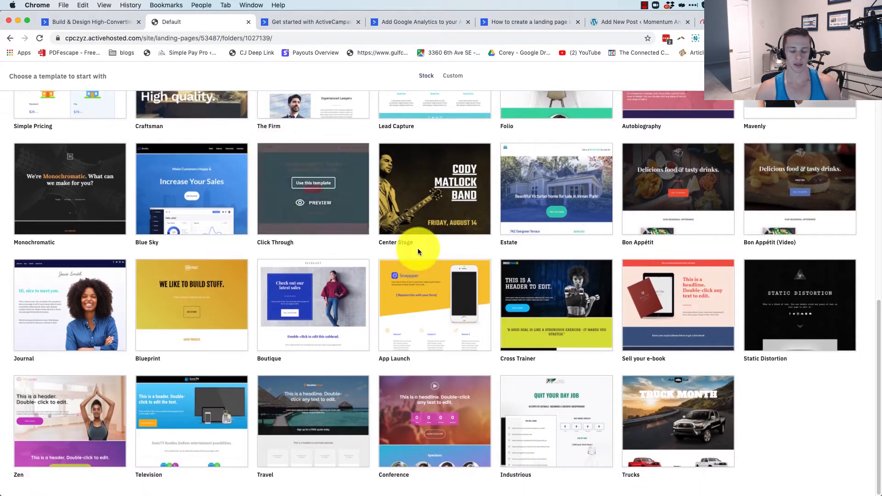
mouse_move(446, 309)
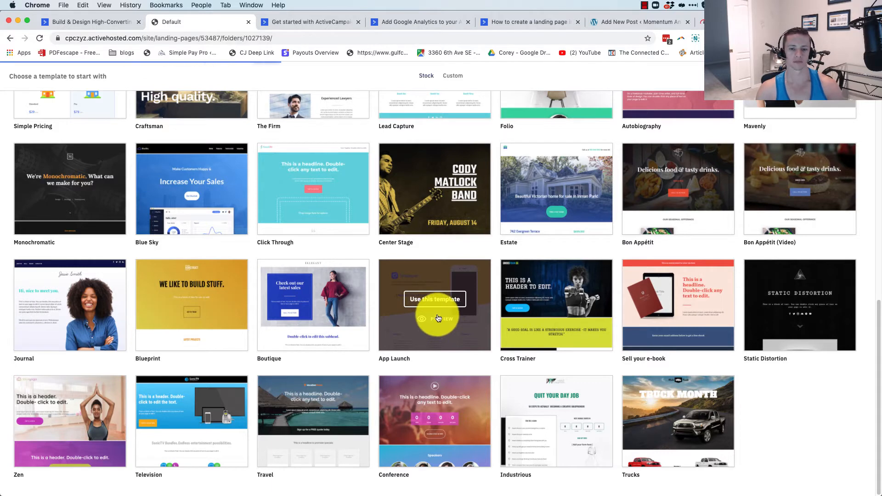
mouse_move(537, 205)
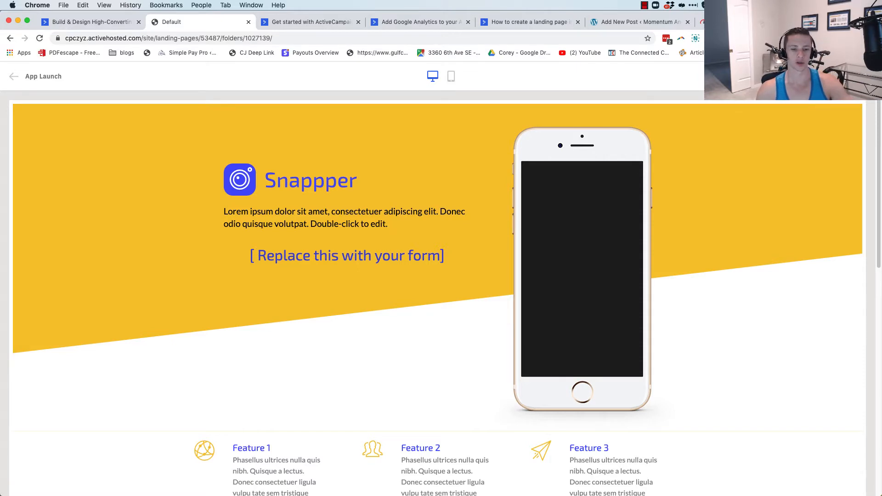
scroll("down", 3)
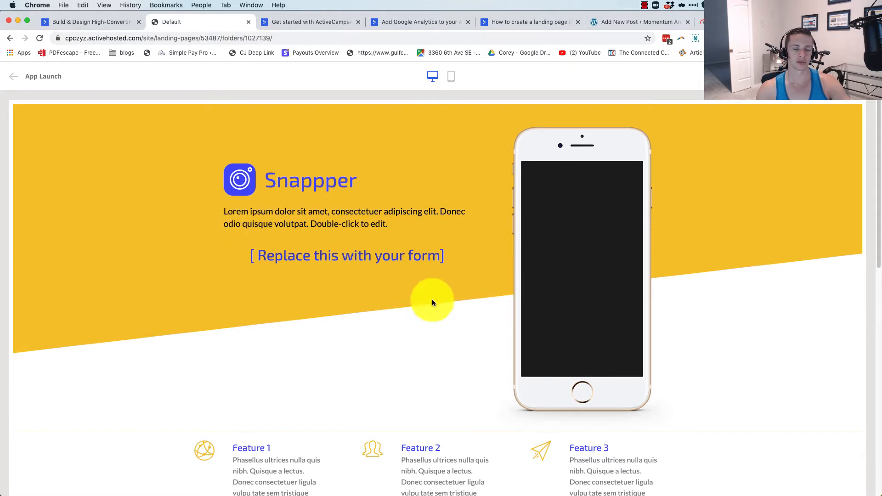
mouse_move(285, 225)
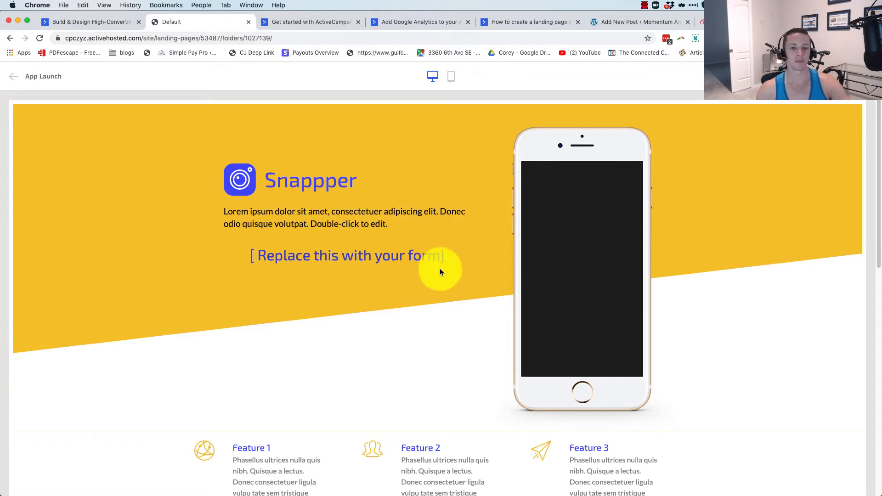
scroll("down", 3)
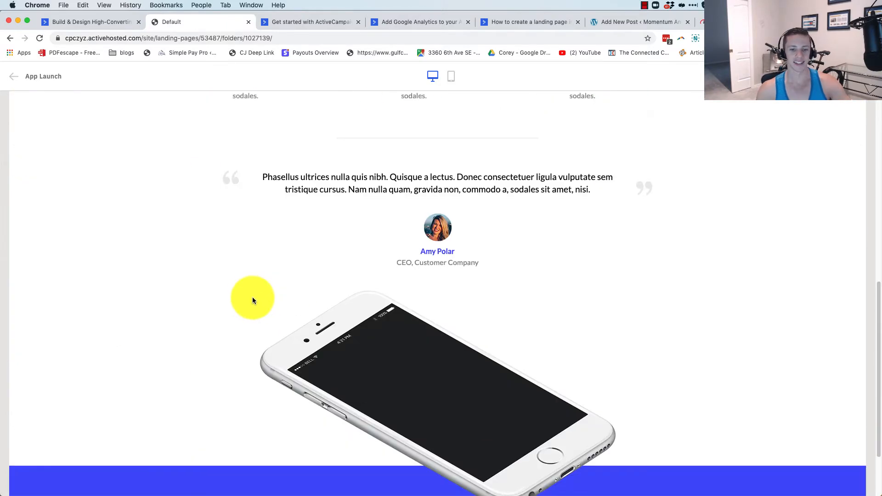
scroll("down", 3)
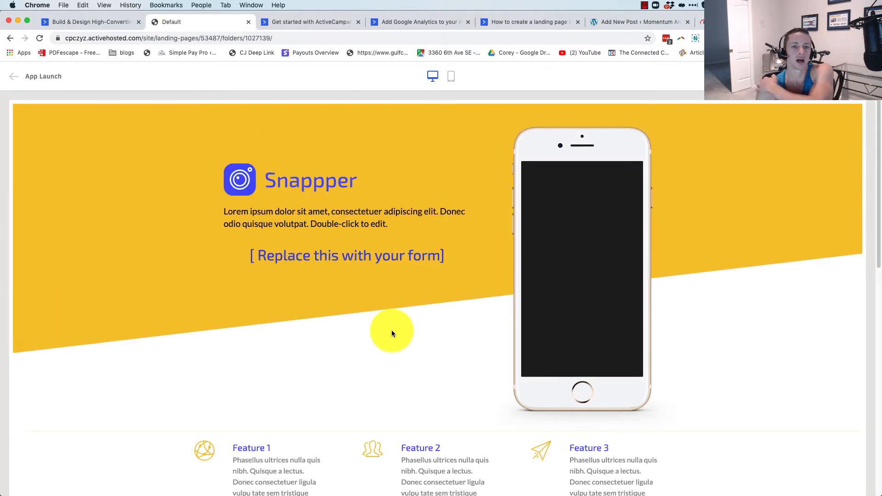
scroll("down", 3)
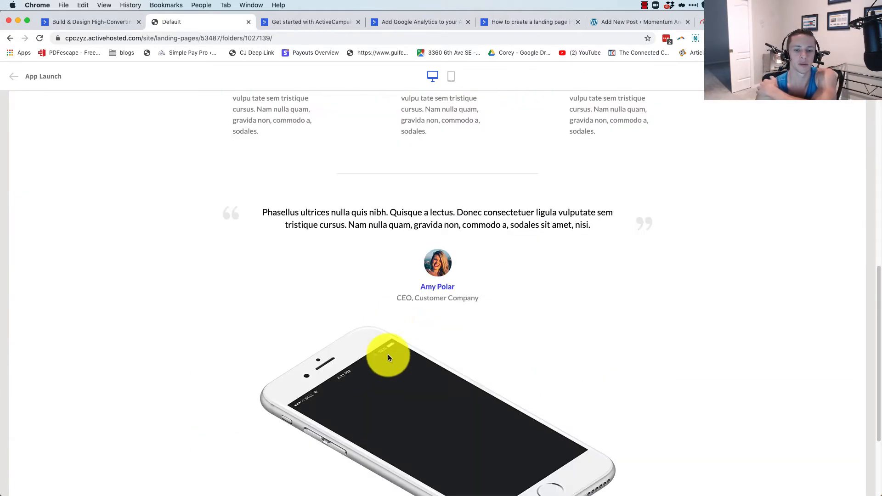
scroll("up", 3)
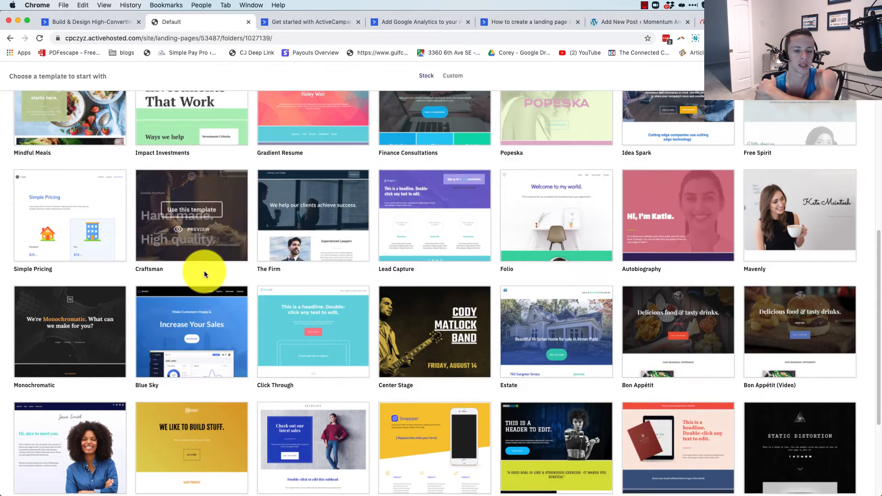
mouse_move(191, 349)
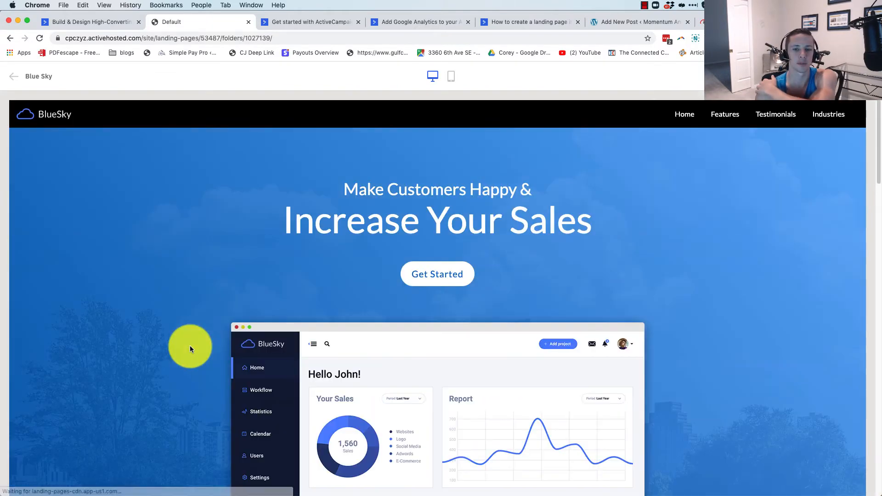
Look through the Blue Sky preview from headline and features to the sign-up footer
scroll("down", 3)
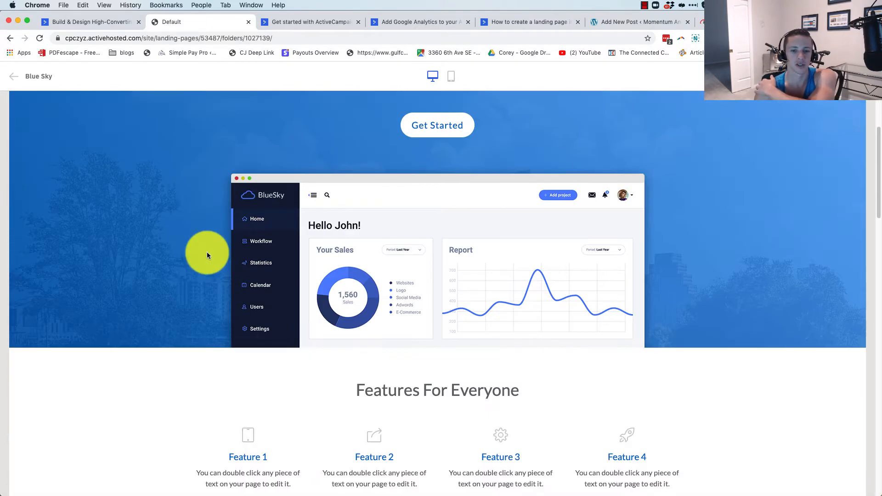
mouse_move(352, 210)
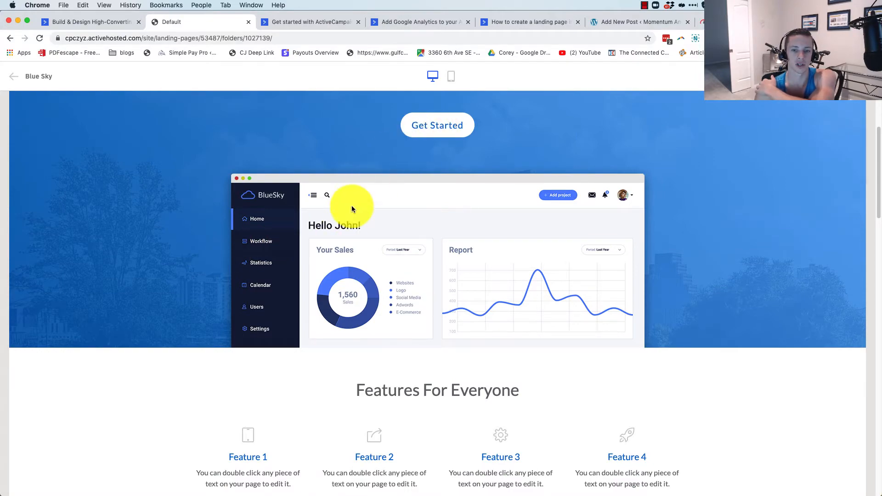
scroll("down", 3)
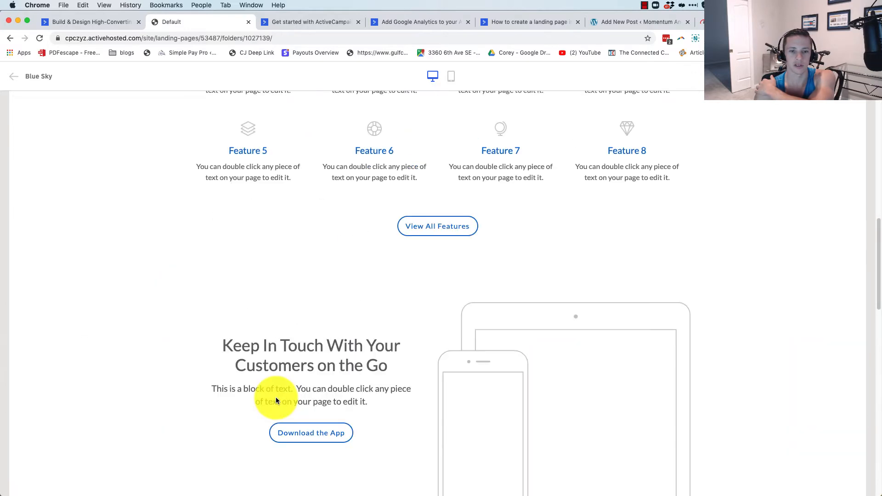
scroll("up", 3)
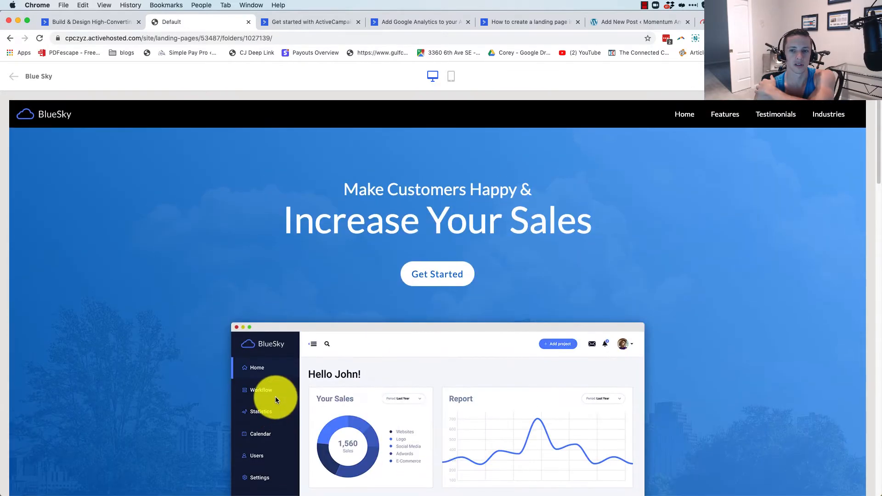
mouse_move(517, 218)
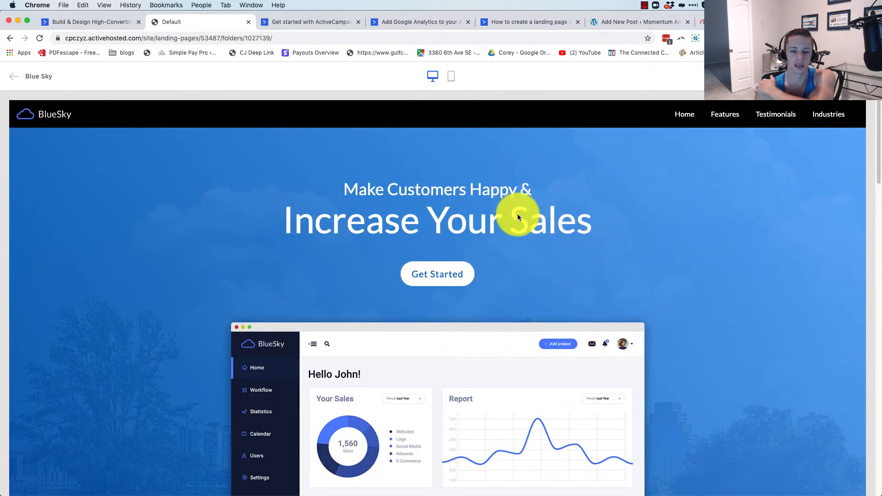
scroll("down", 3)
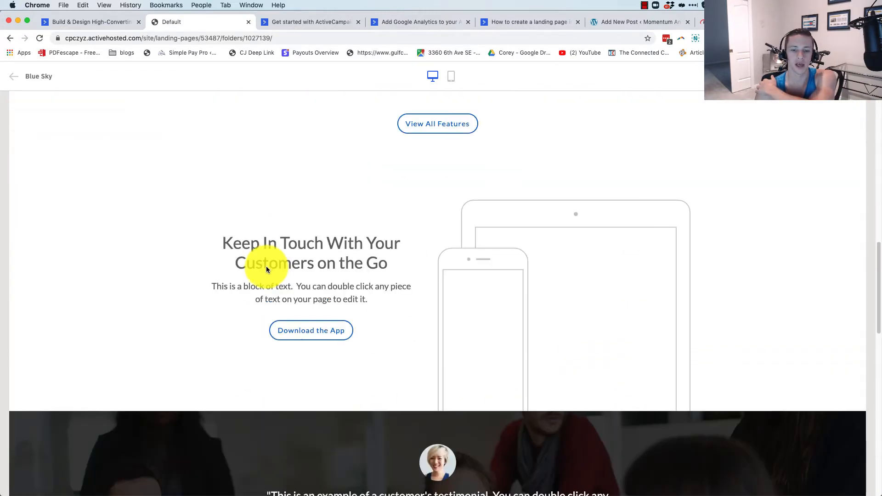
scroll("down", 3)
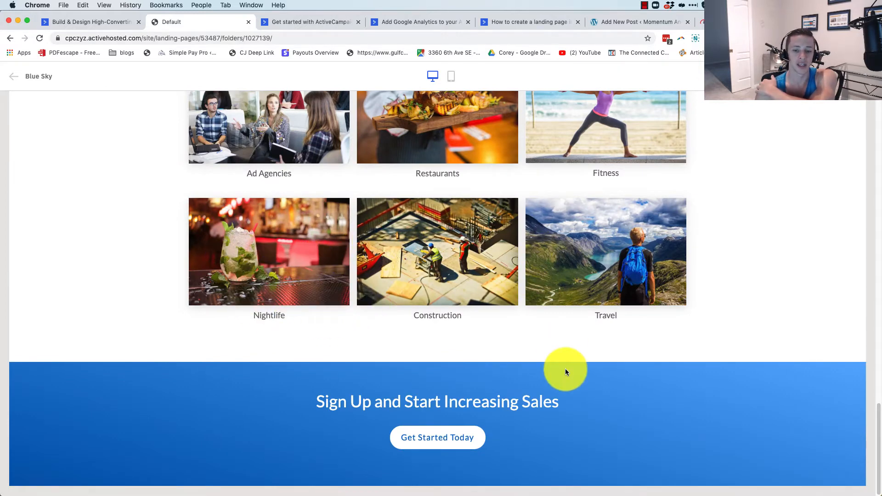
scroll("up", 3)
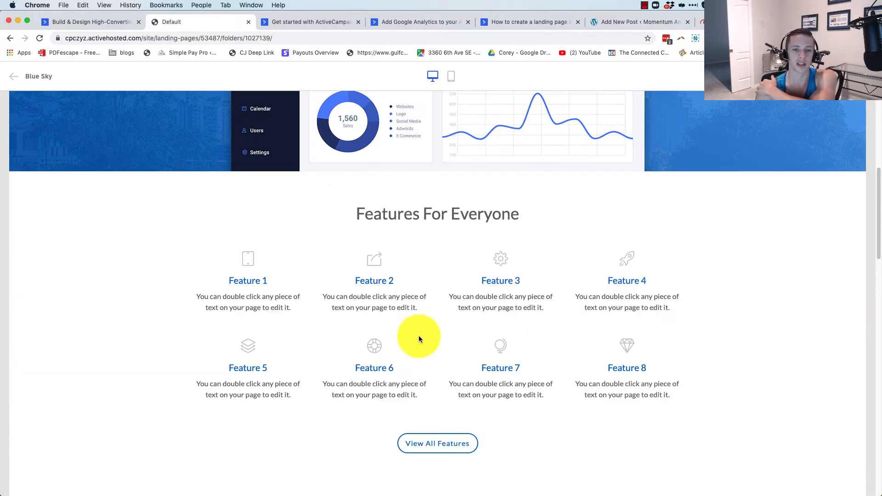
scroll("down", 3)
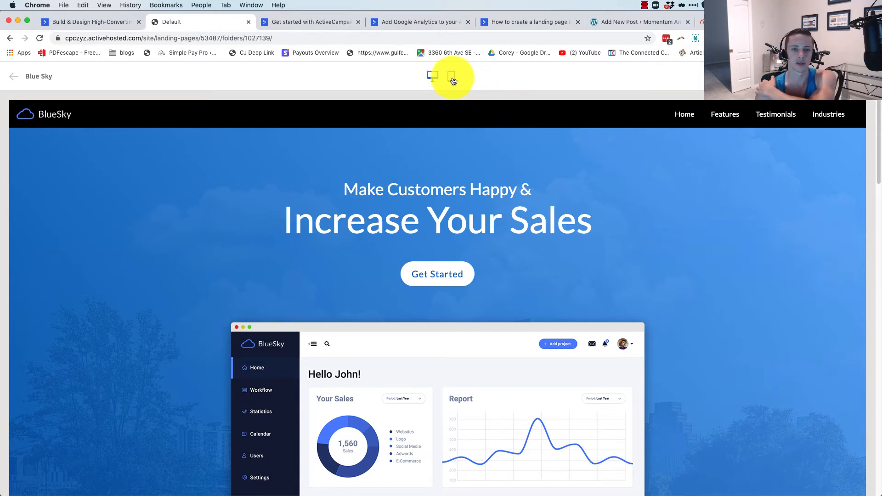
mouse_move(450, 76)
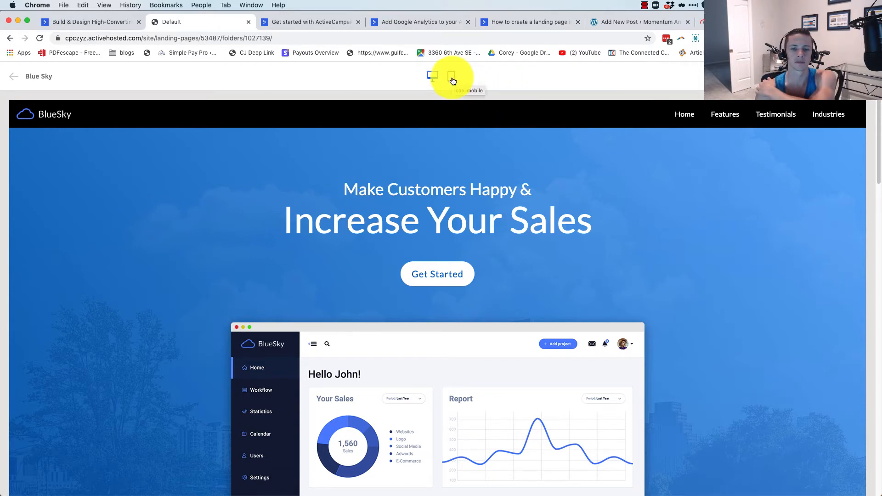
mouse_move(162, 239)
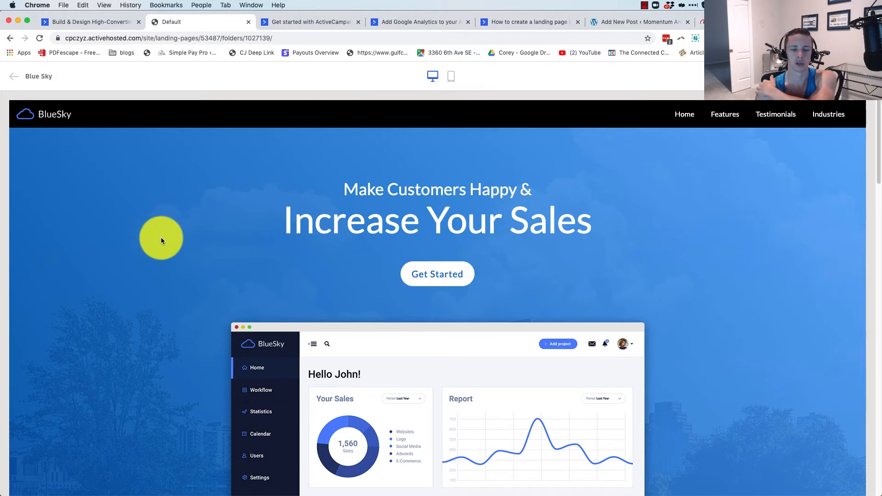
mouse_move(159, 239)
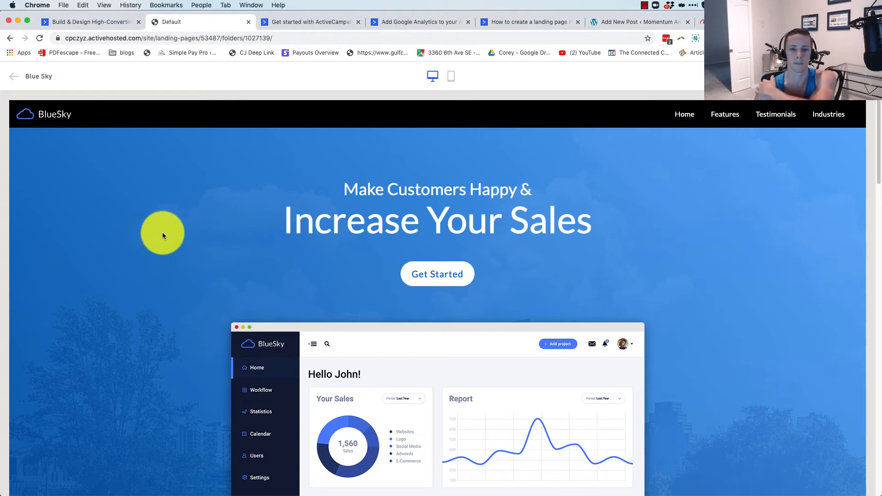
mouse_move(167, 232)
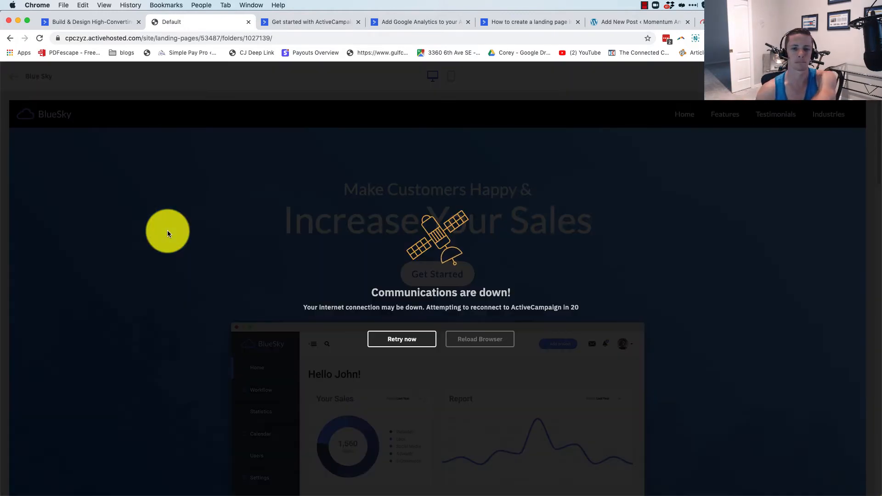
Create a page from the Blue Sky template and save it as 'demo page first look'
left_click(402, 338)
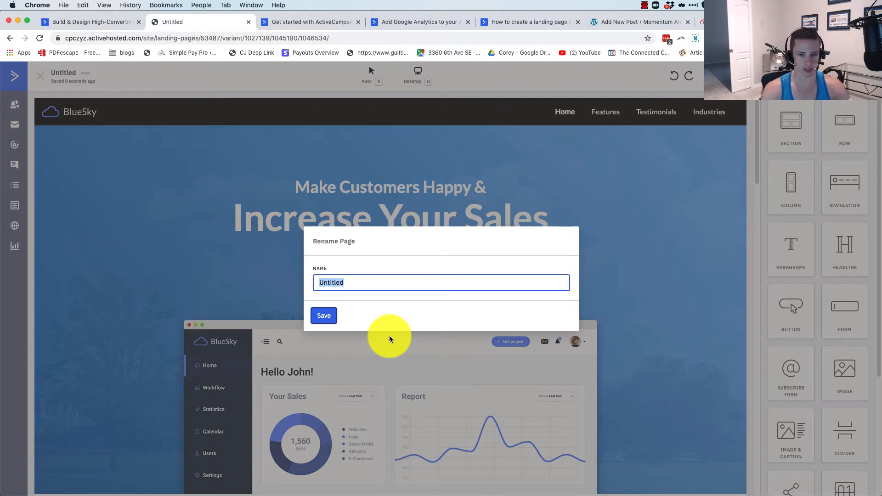
type("demo p")
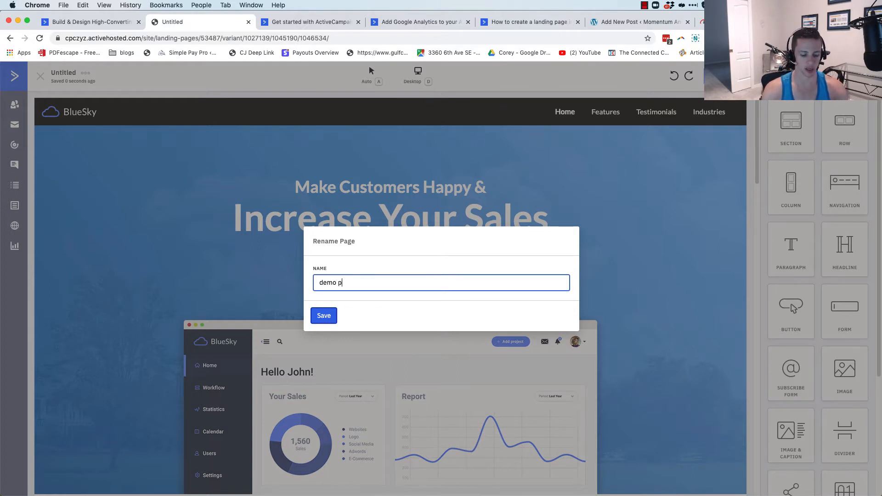
type("age first loo")
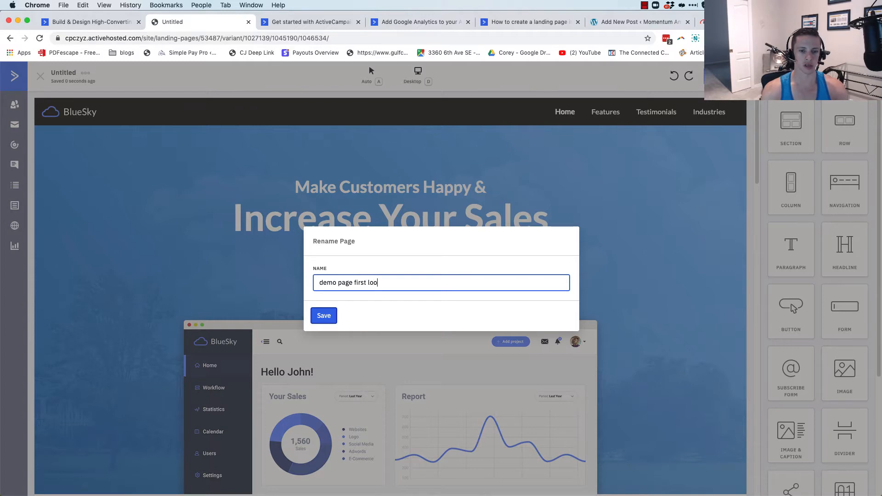
left_click(323, 315)
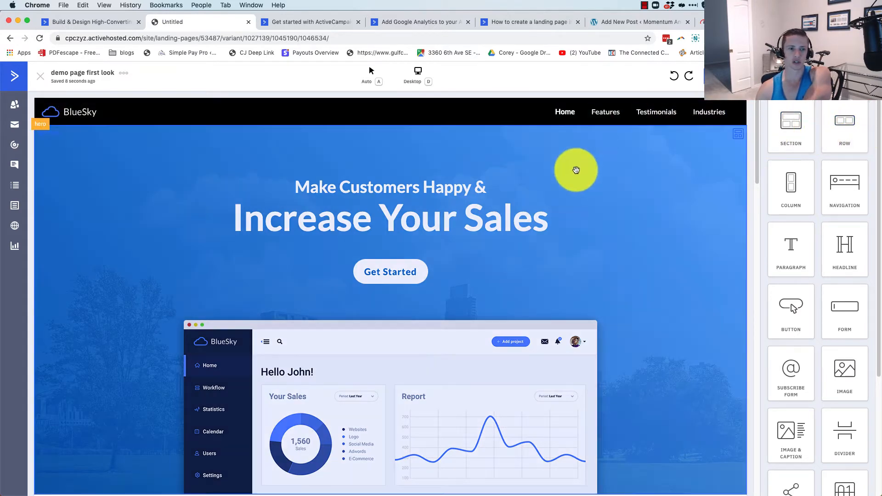
Scroll the demo page down to the Sign Up banner at the bottom
scroll("down", 3)
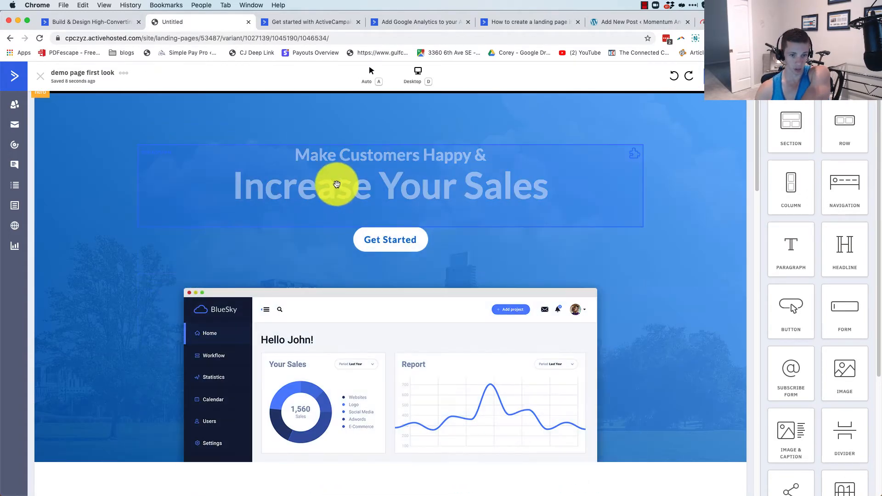
scroll("down", 3)
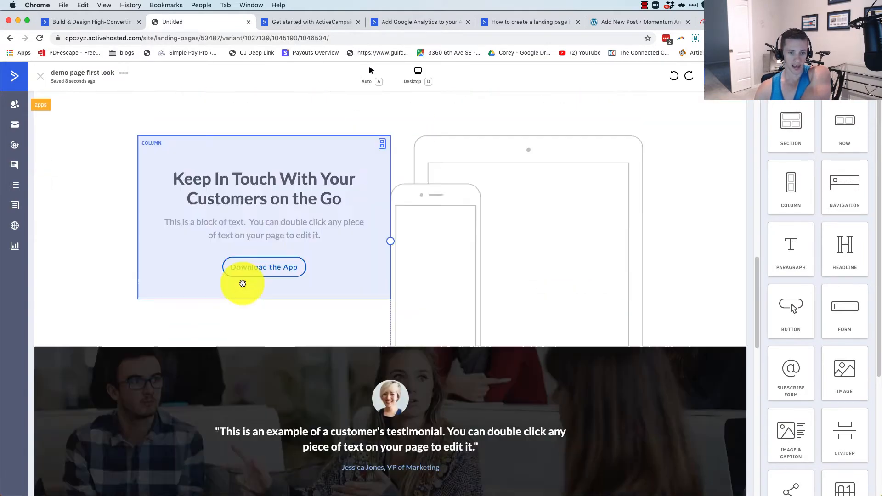
scroll("down", 3)
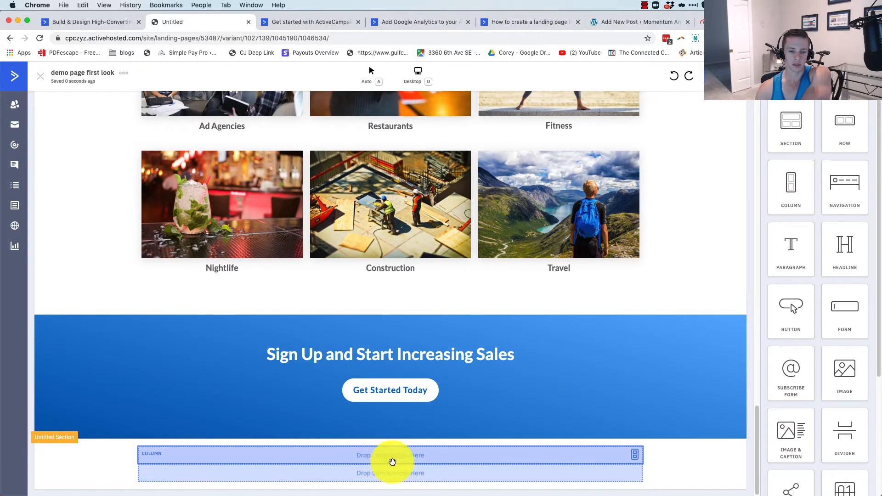
mouse_move(390, 459)
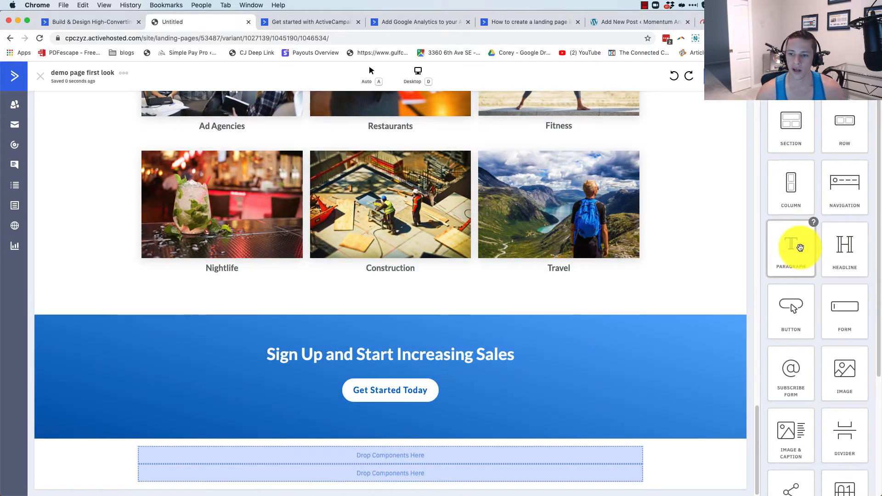
Drop a Paragraph block into the new bottom section
left_click_drag(790, 248, 374, 451)
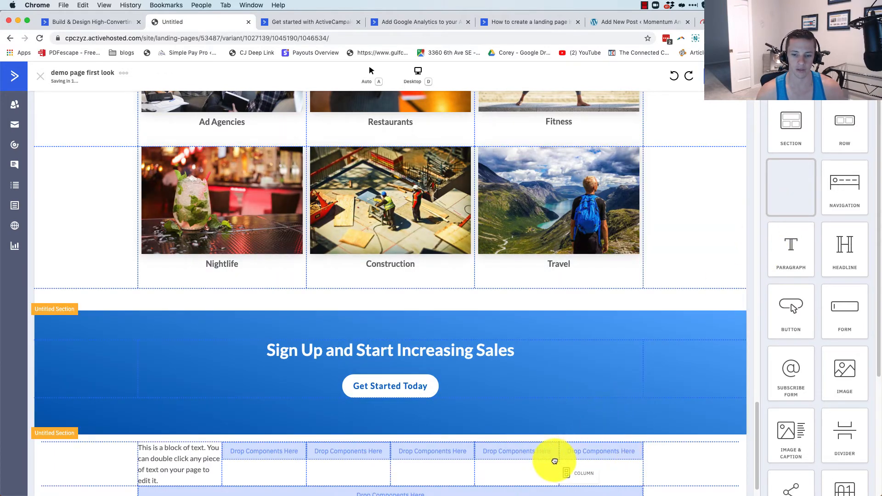
scroll("down", 3)
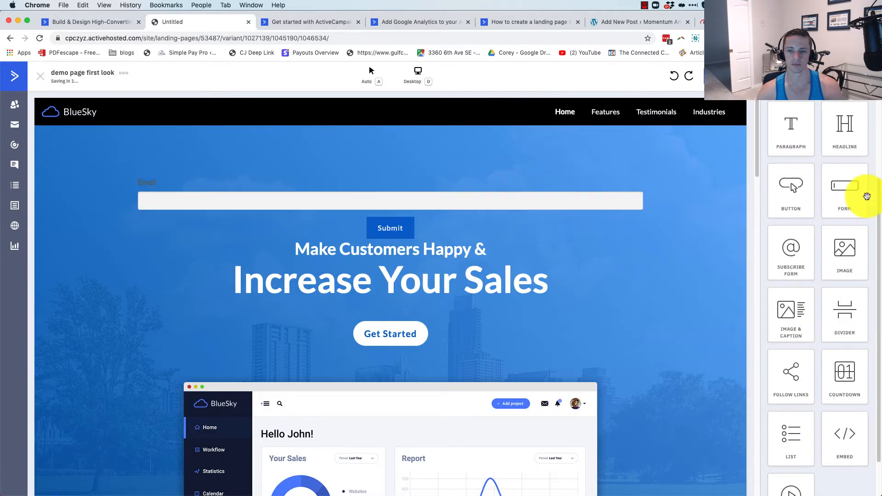
Place a signup form at the top of the hero and add a First Name field
left_click_drag(790, 190, 434, 231)
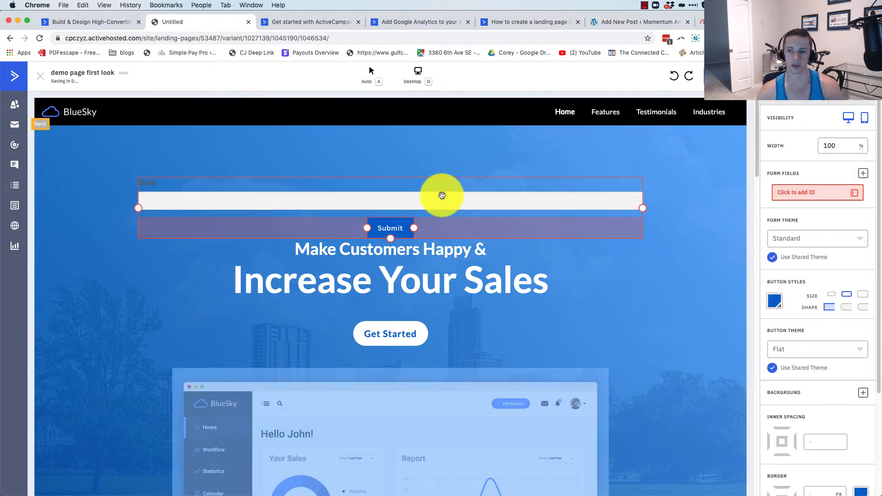
left_click(862, 173)
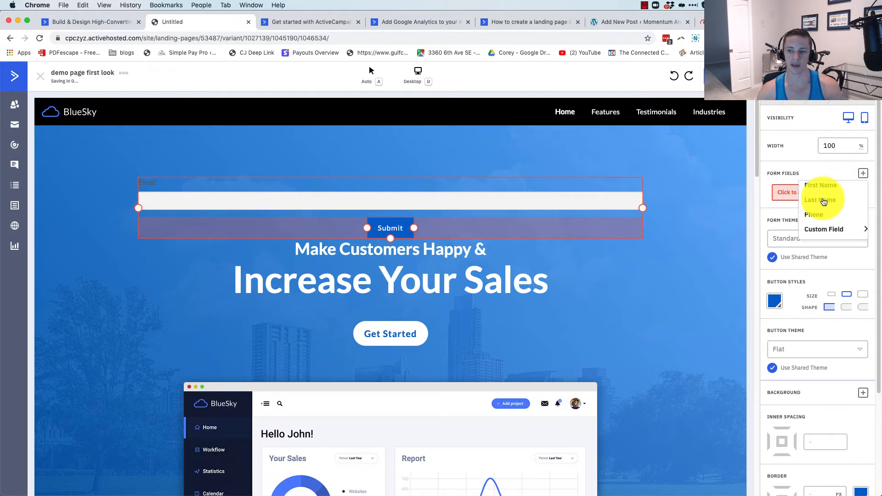
left_click(819, 201)
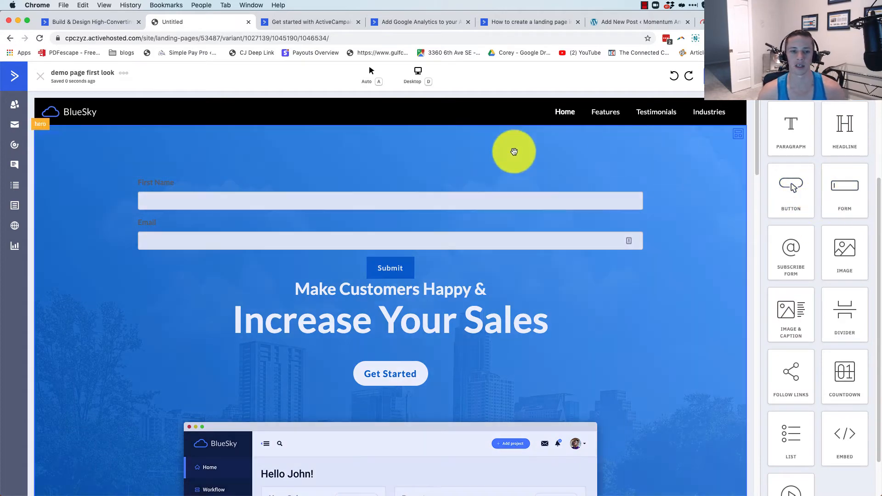
scroll("down", 3)
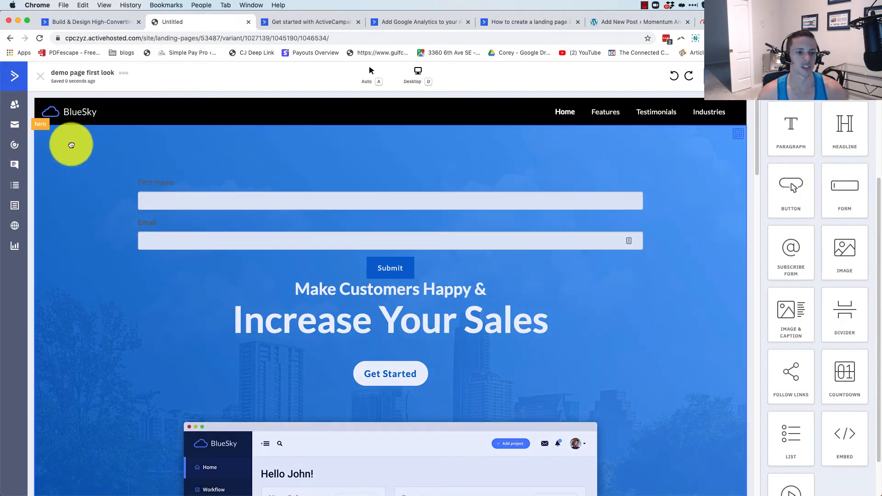
Select the hero section and zero its inner spacing so the form sits under the navigation
left_click(71, 144)
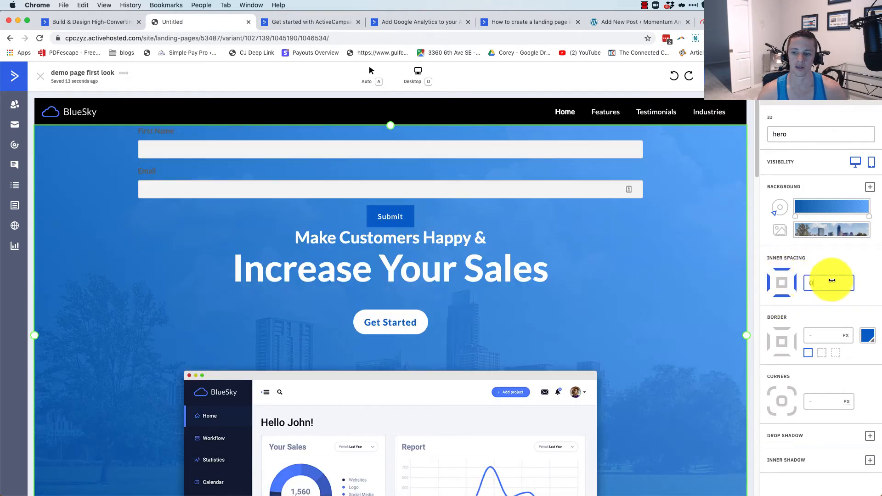
type("14")
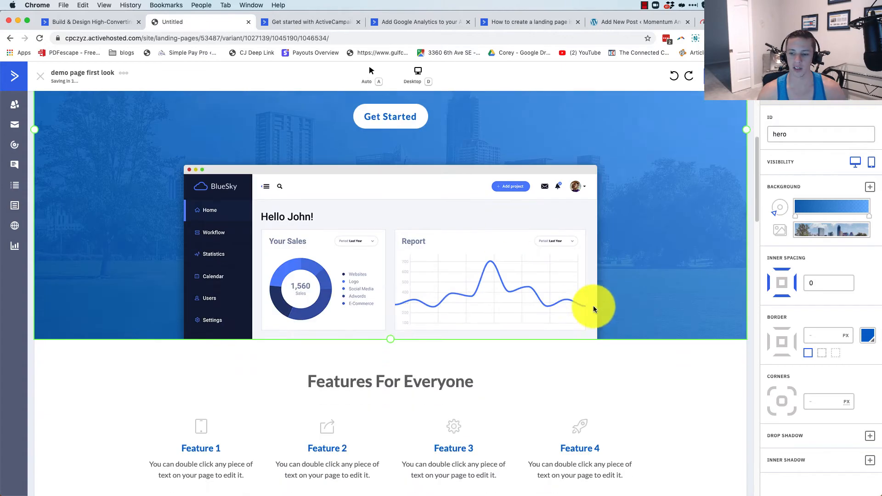
scroll("down", 3)
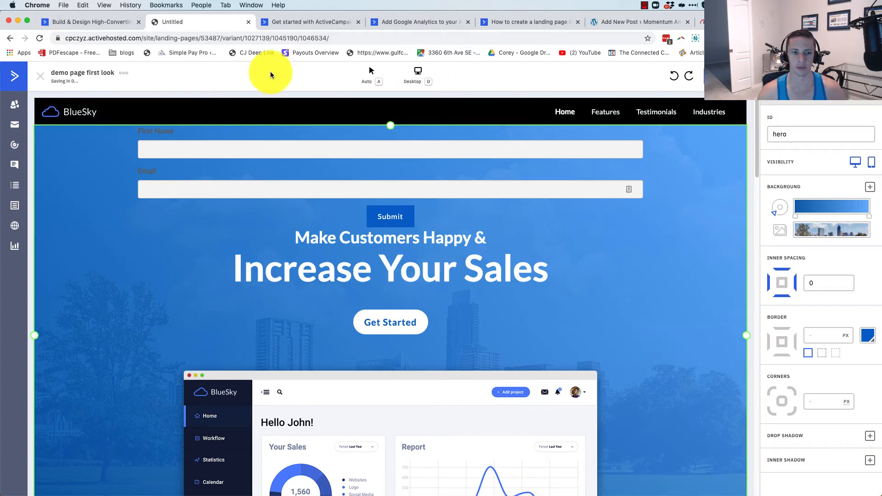
mouse_move(757, 225)
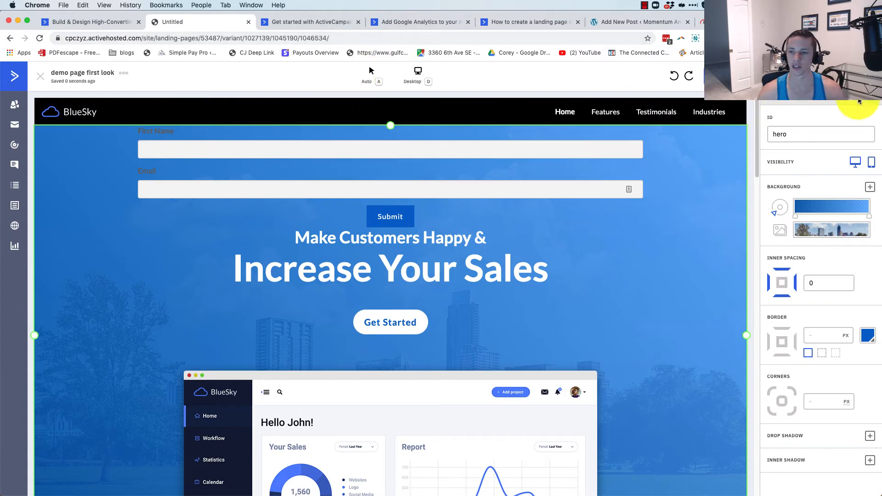
scroll("down", 3)
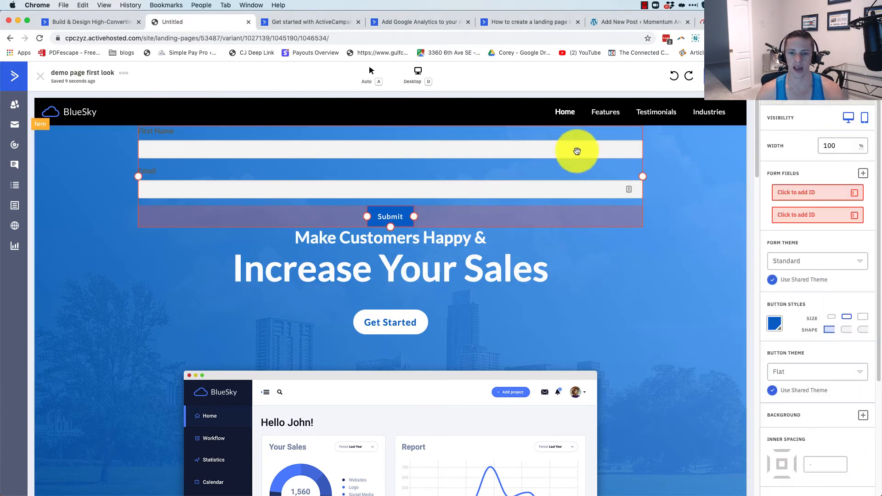
mouse_move(514, 205)
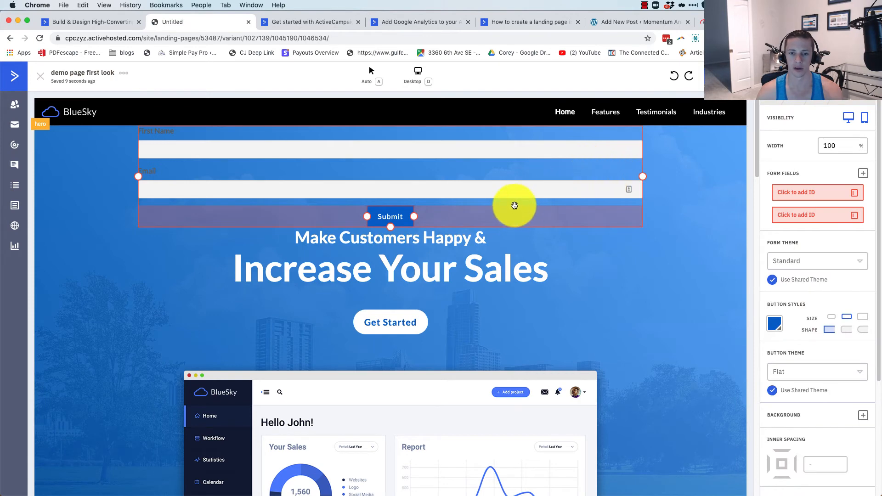
scroll("down", 3)
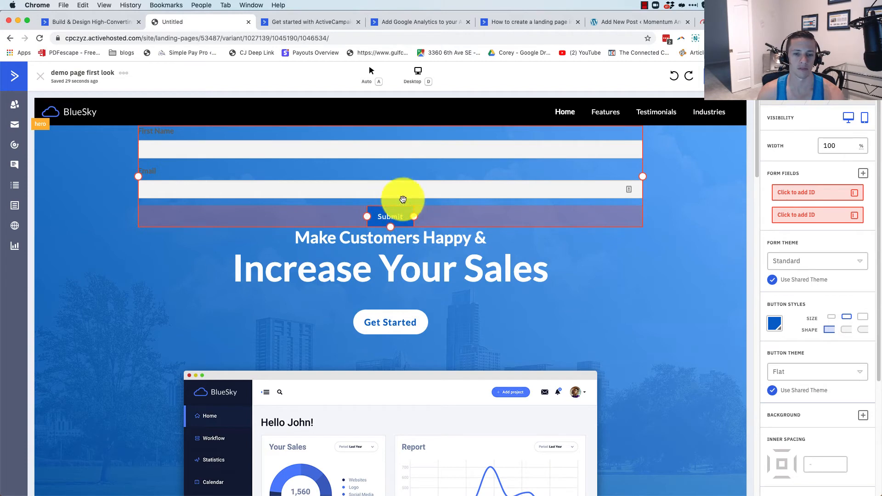
mouse_move(431, 191)
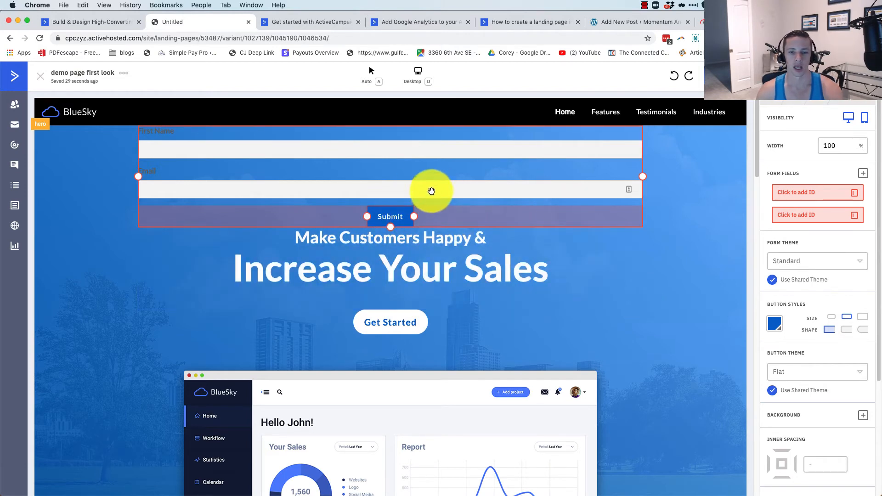
Glance at the help article, then drop an Embed block below the form's Submit button and select it
left_click(309, 22)
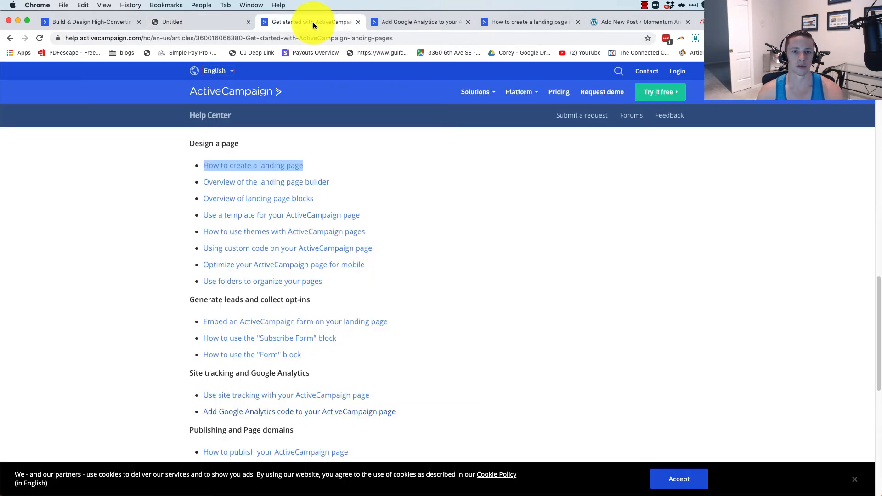
left_click(529, 21)
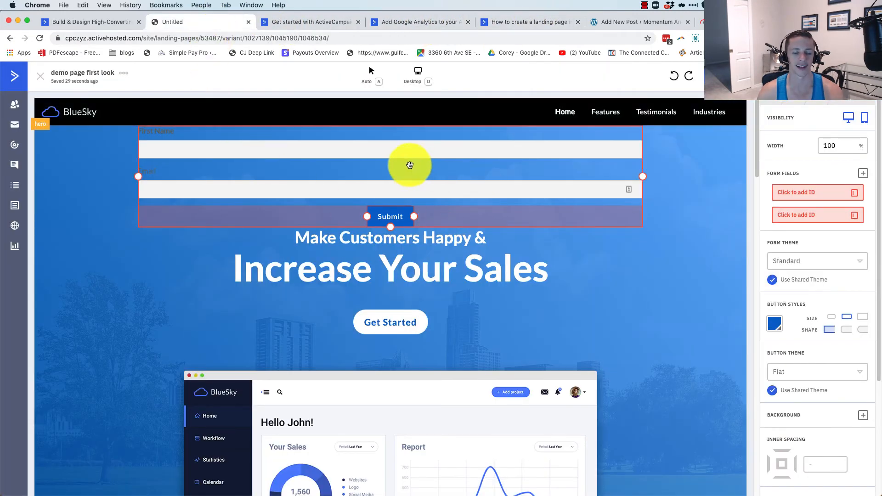
mouse_move(389, 148)
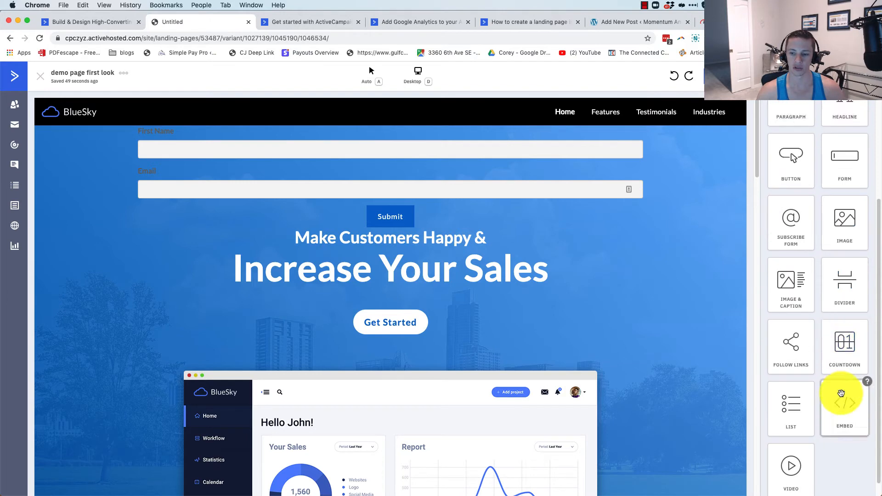
left_click_drag(844, 394, 303, 191)
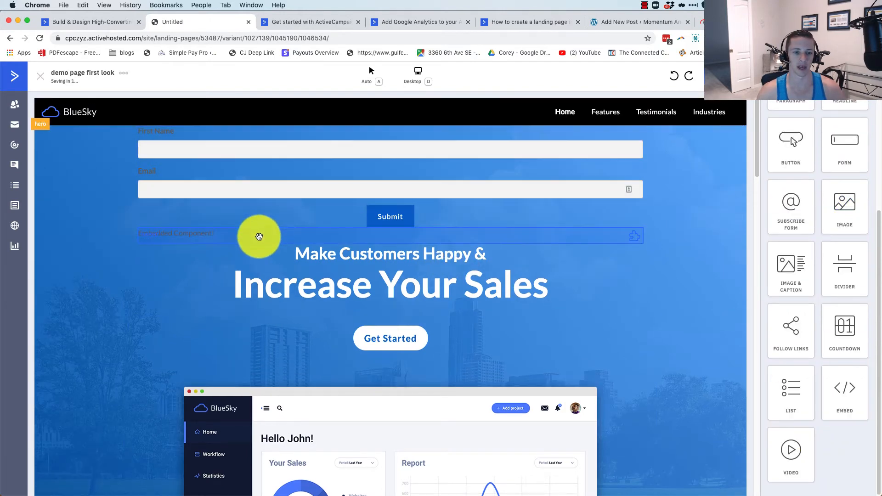
left_click(259, 235)
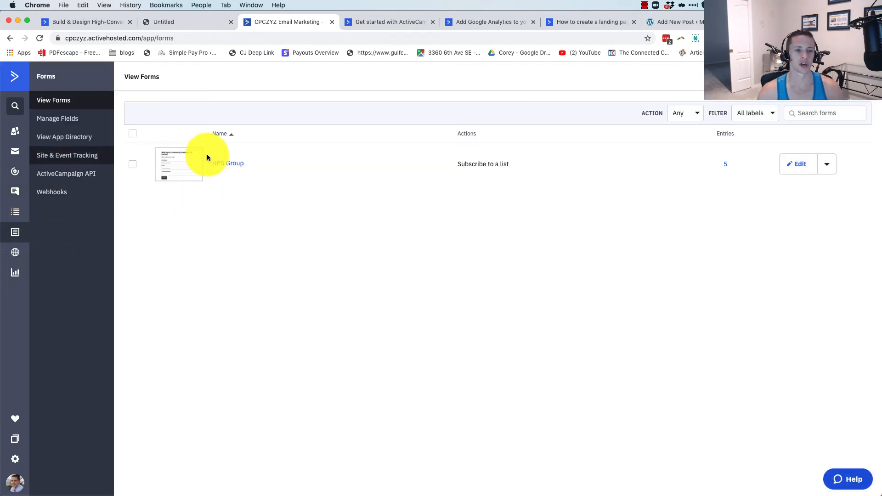
Toggle between the editor and forms tabs, ending on the Forms list showing HPS Group
left_click(186, 22)
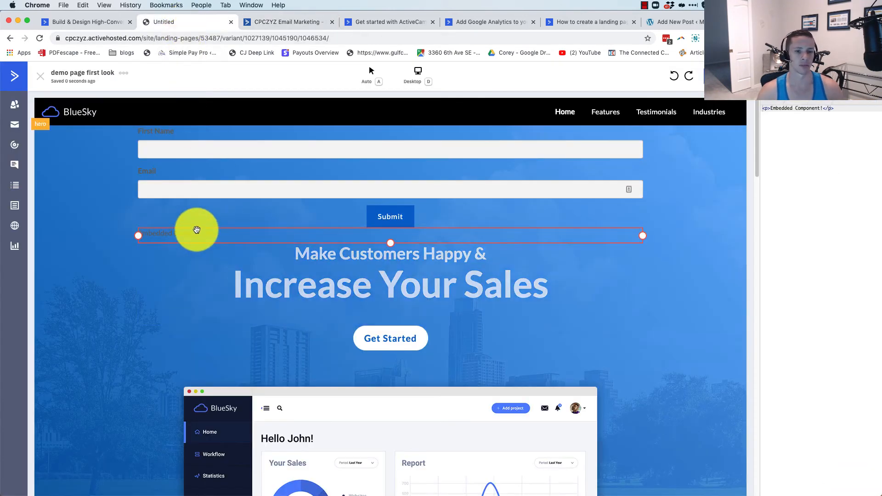
left_click(286, 21)
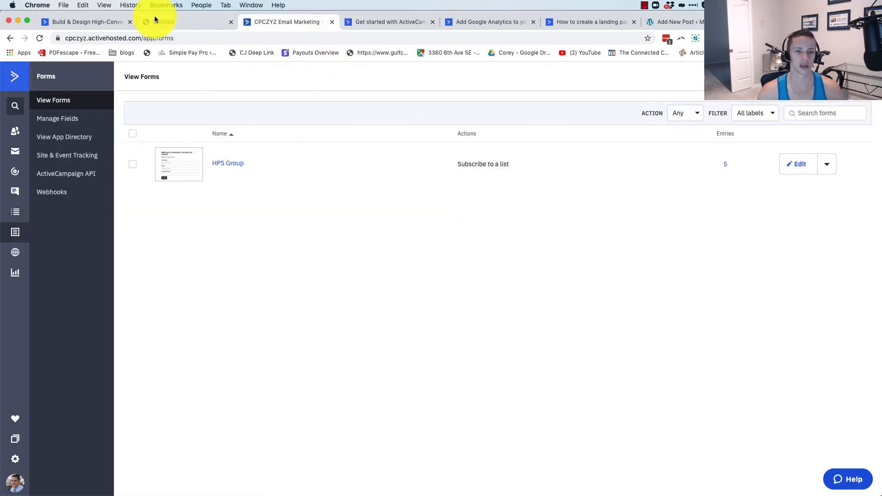
left_click(180, 21)
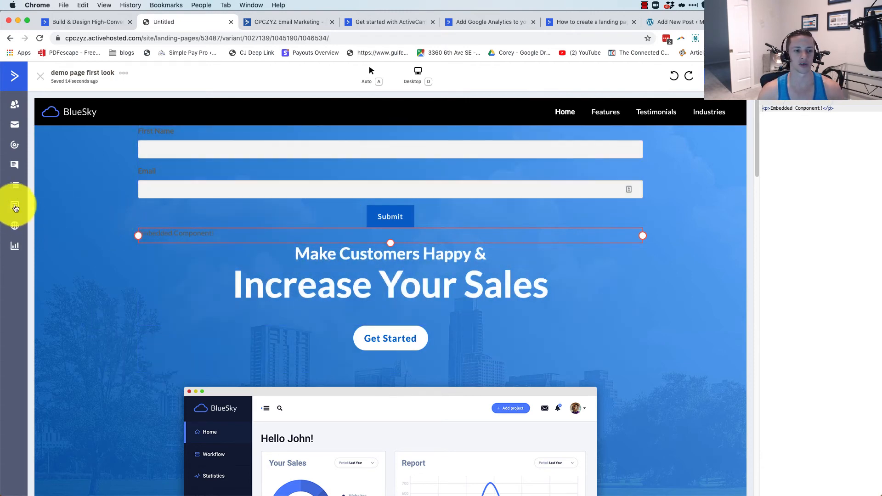
mouse_move(14, 208)
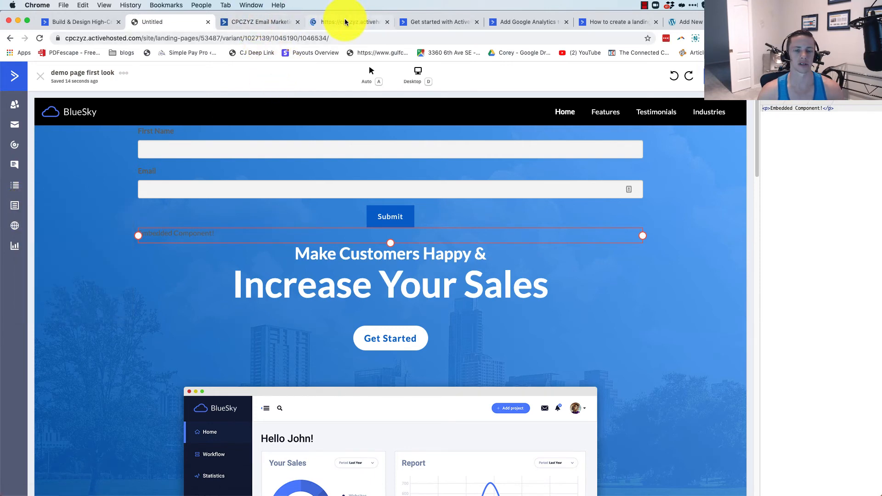
left_click(346, 21)
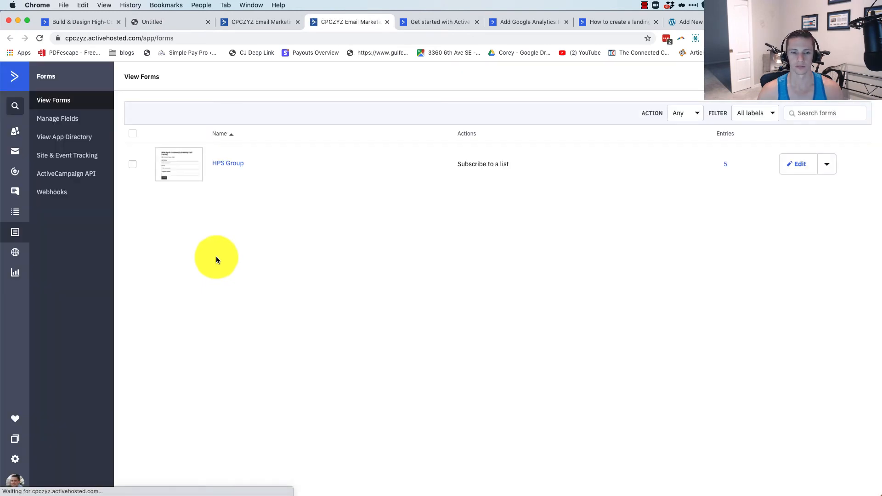
mouse_move(16, 253)
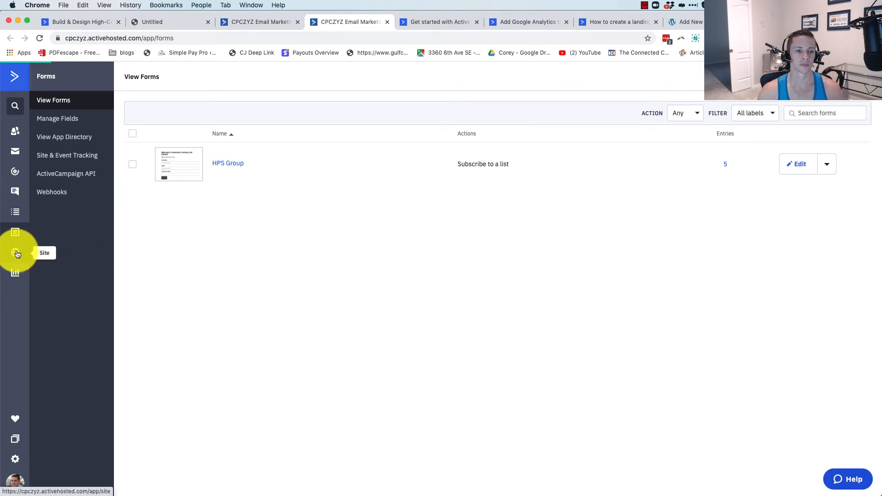
left_click(15, 253)
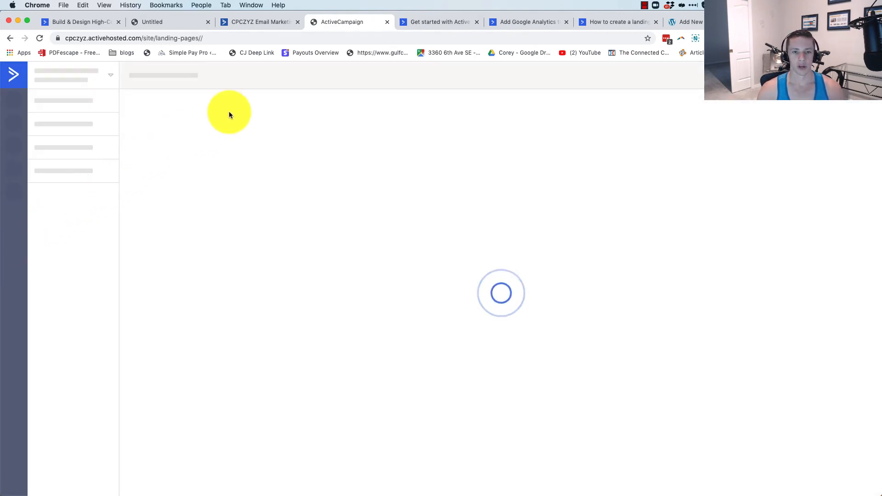
mouse_move(361, 87)
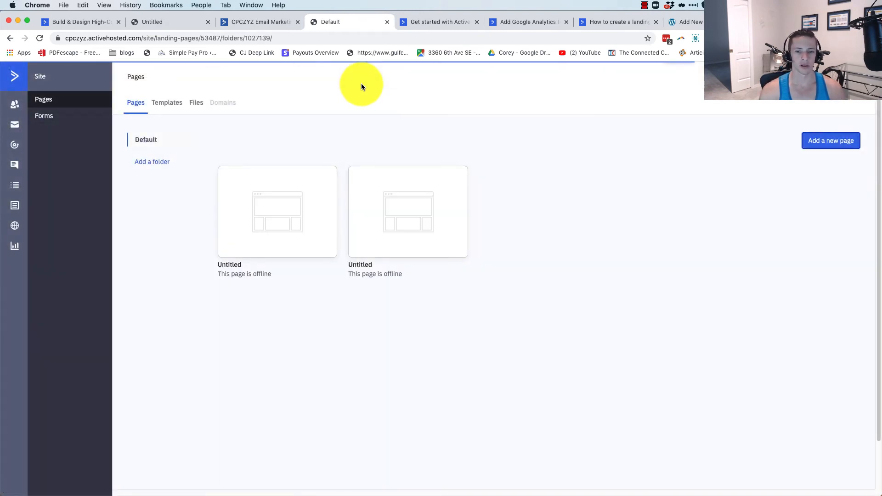
mouse_move(301, 95)
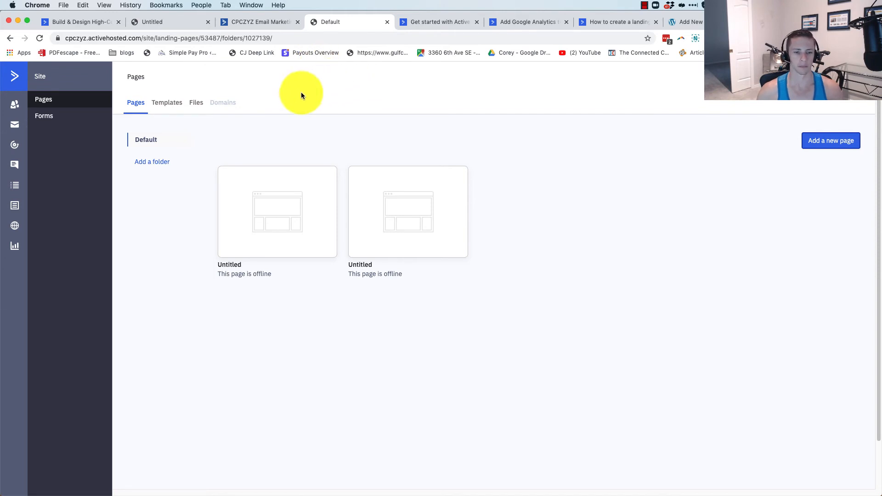
mouse_move(251, 285)
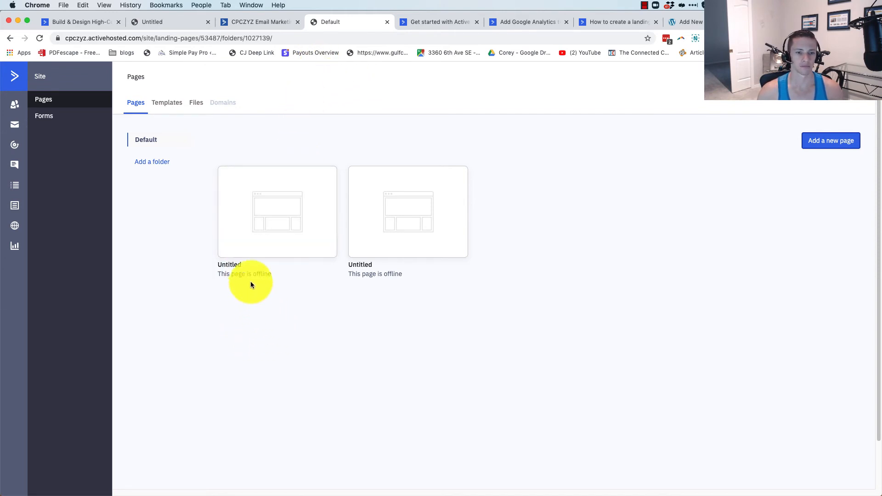
mouse_move(276, 211)
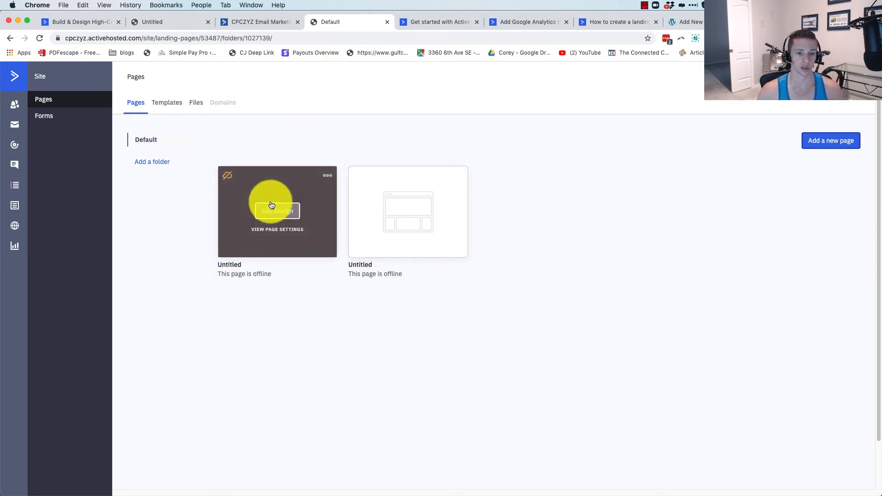
mouse_move(363, 247)
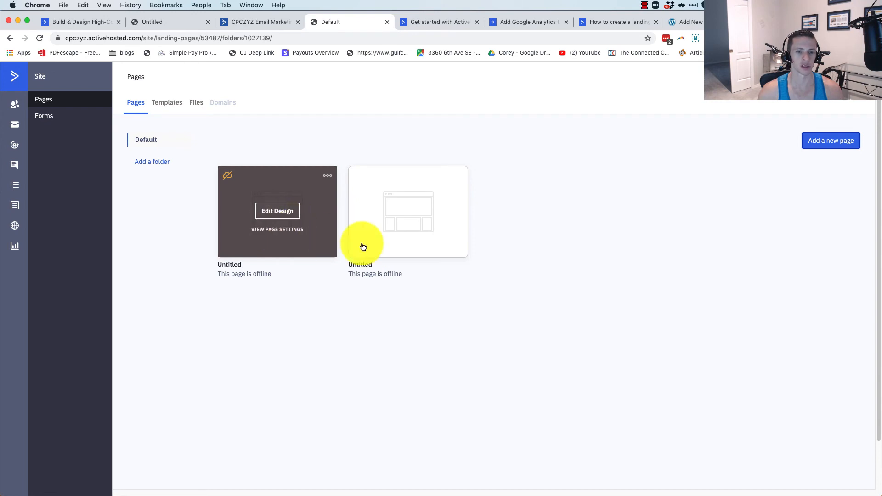
mouse_move(257, 233)
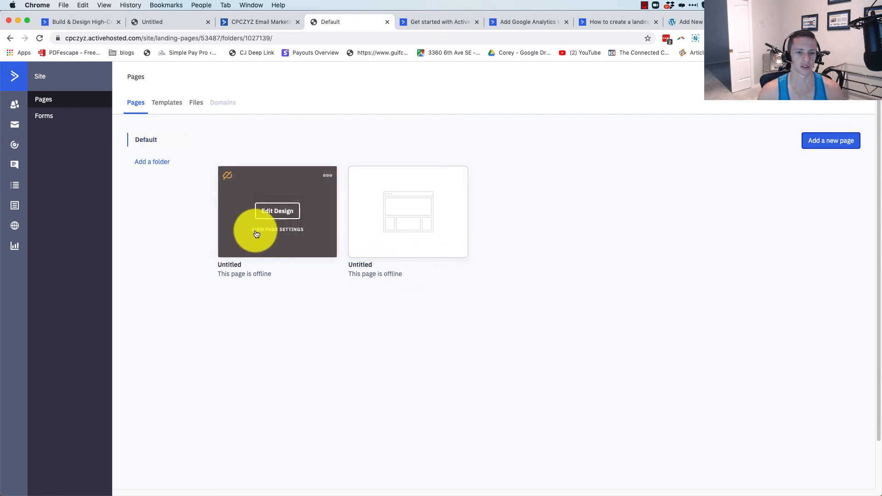
mouse_move(601, 295)
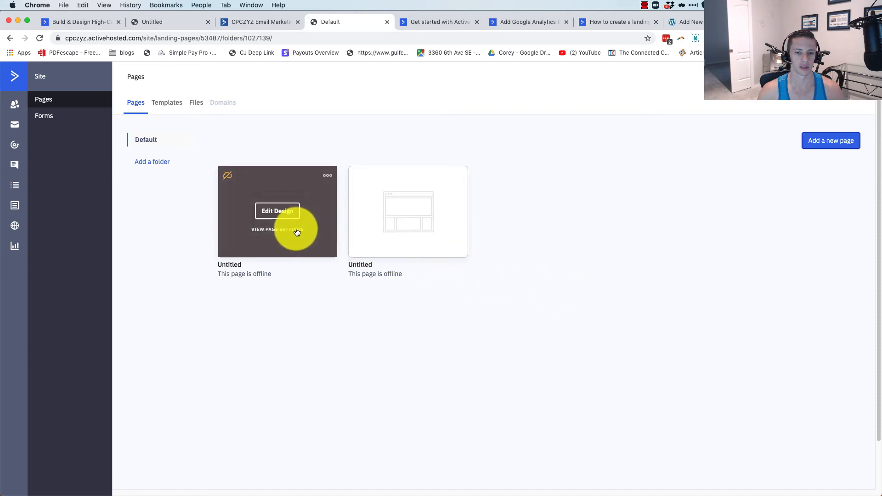
Open the first Untitled page's settings, check Meta, and return to the empty Custom Code boxes
left_click(276, 229)
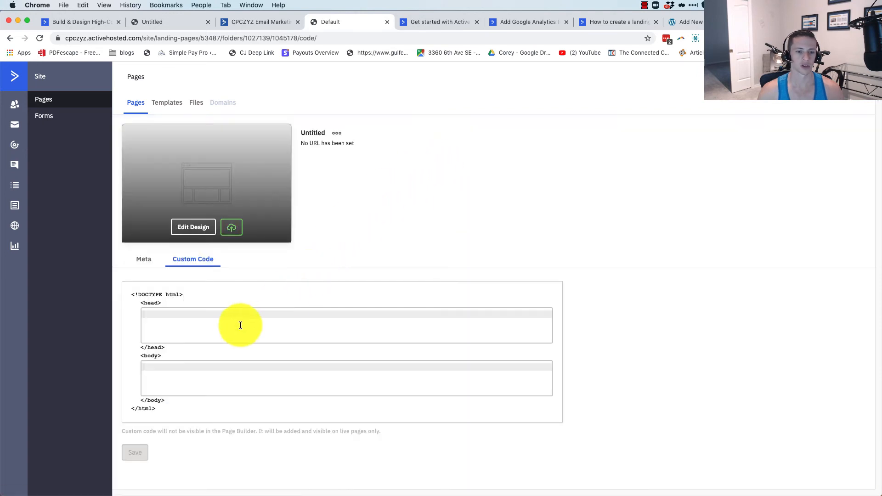
left_click(143, 258)
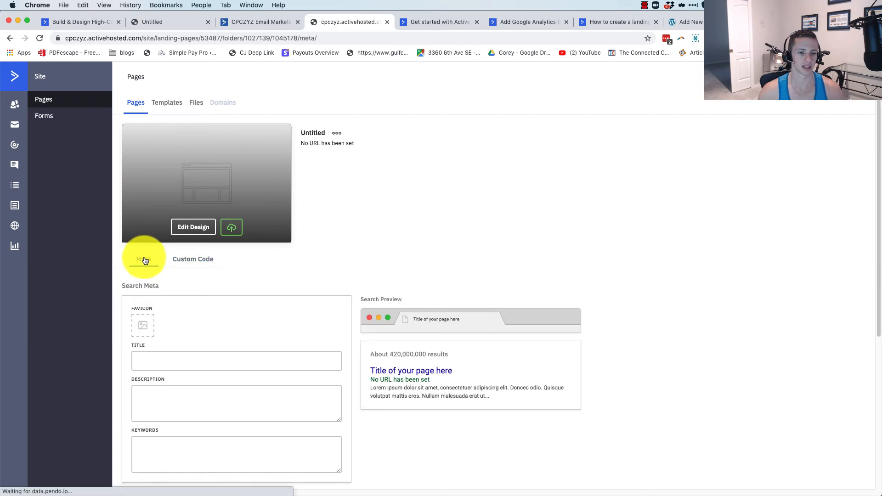
left_click(193, 258)
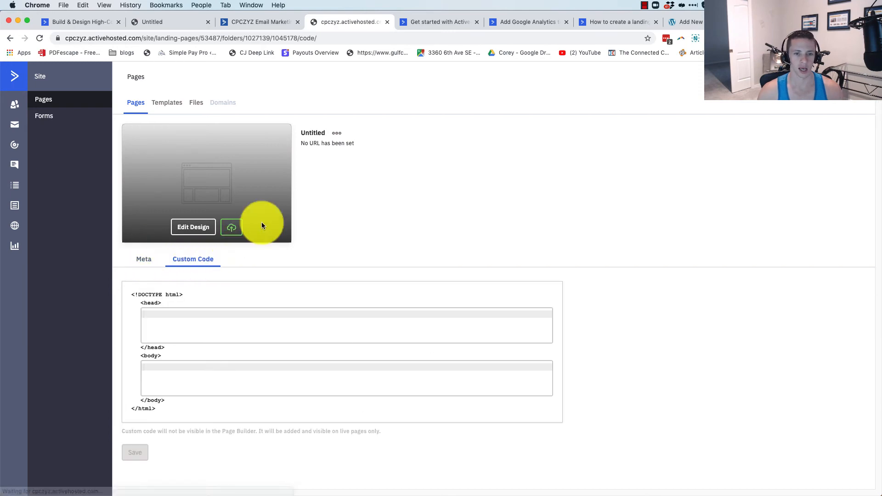
left_click(336, 133)
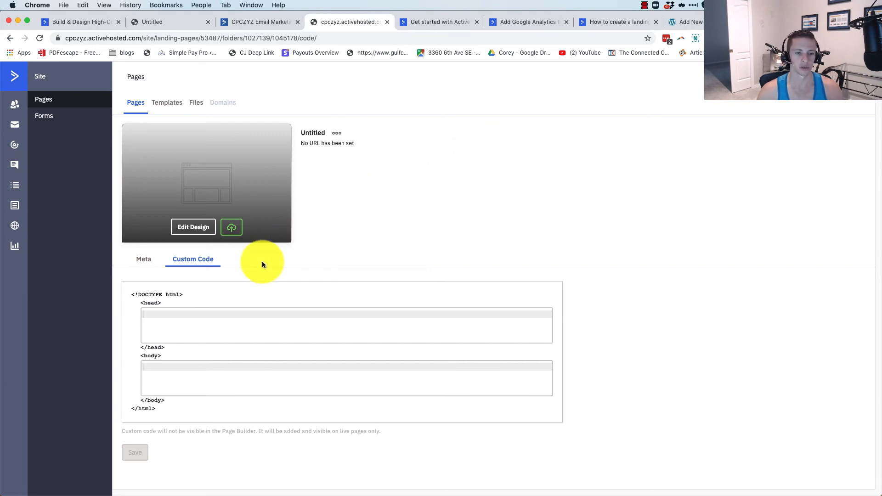
mouse_move(347, 163)
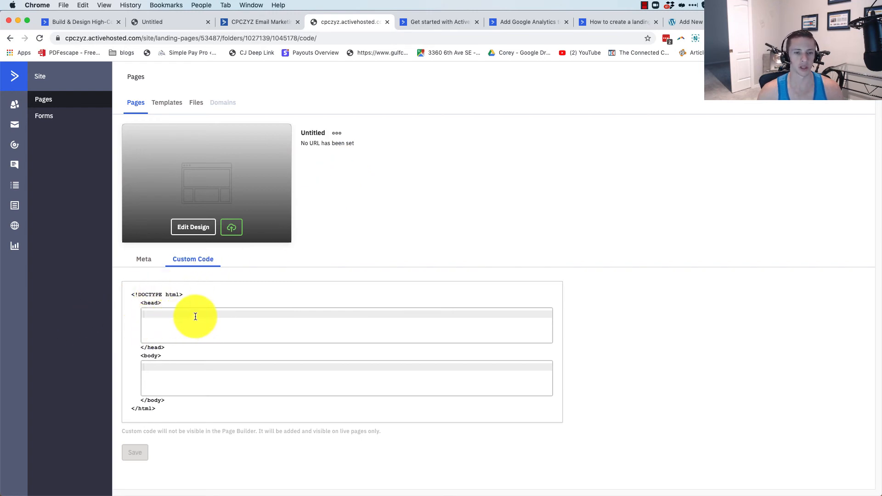
mouse_move(14, 185)
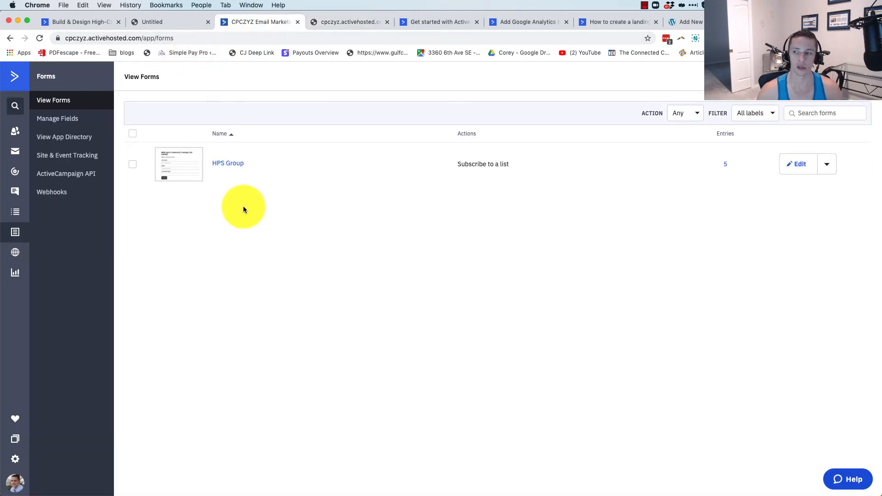
mouse_move(440, 154)
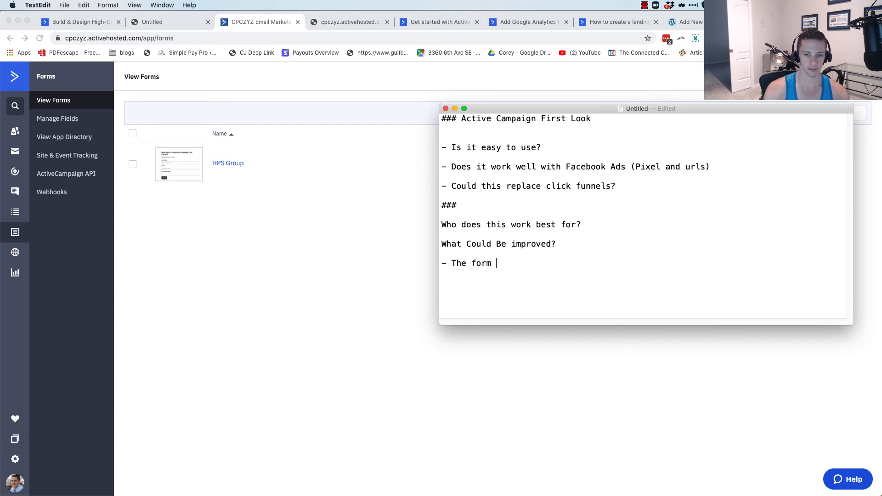
Write the form submission improvement note: create the form in the page builder, then another page
type("submission action;")
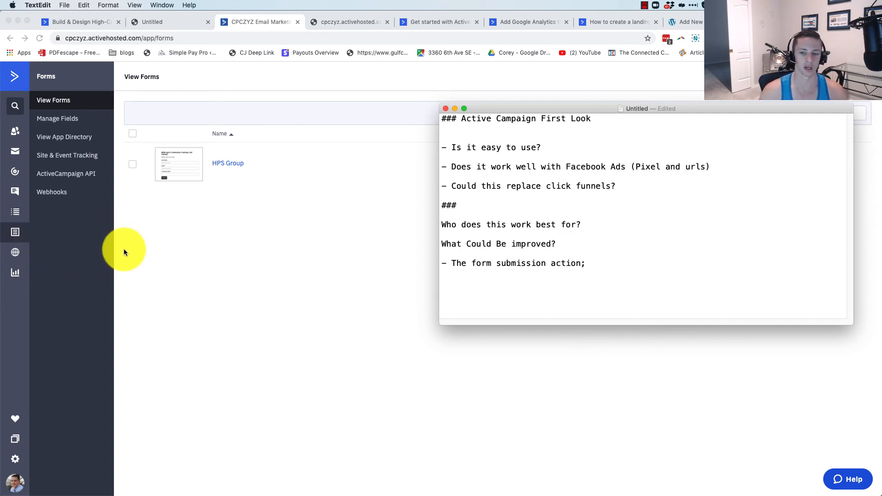
type("c")
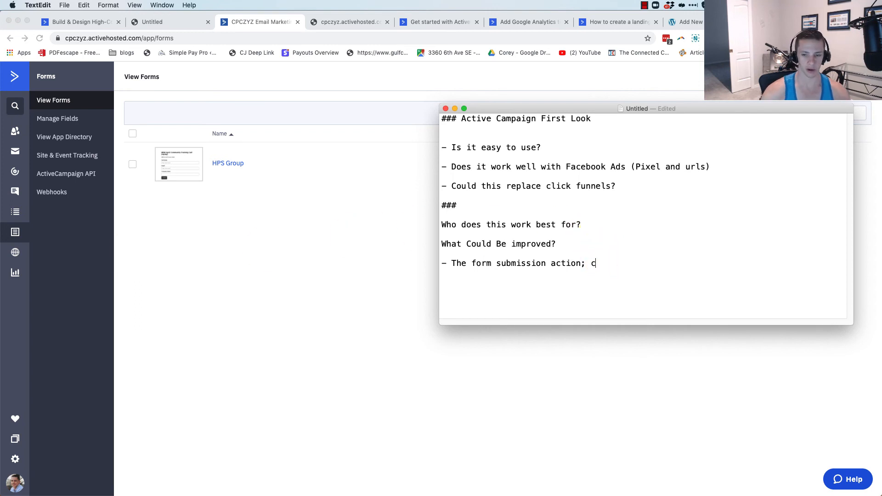
type("reate the form in the page")
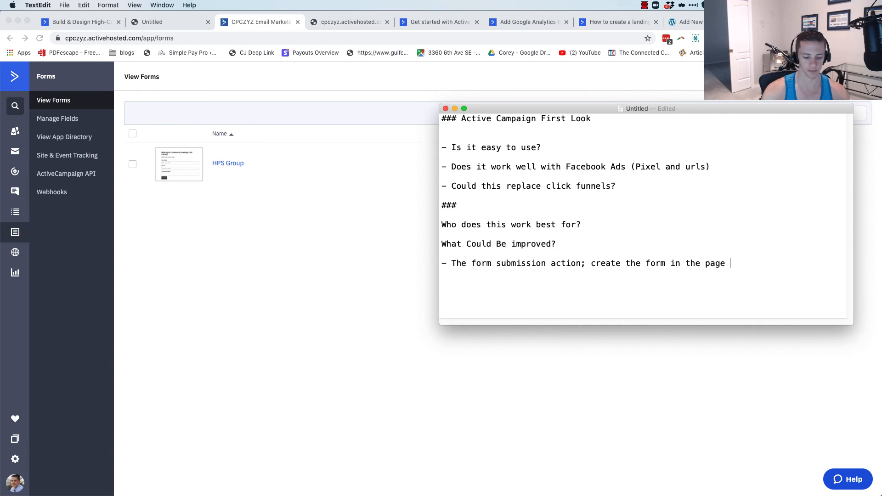
type("builder > t")
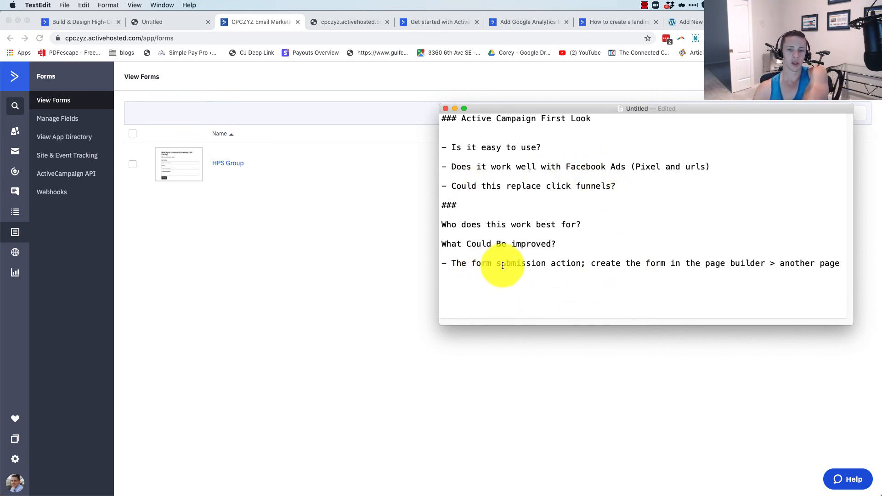
mouse_move(649, 193)
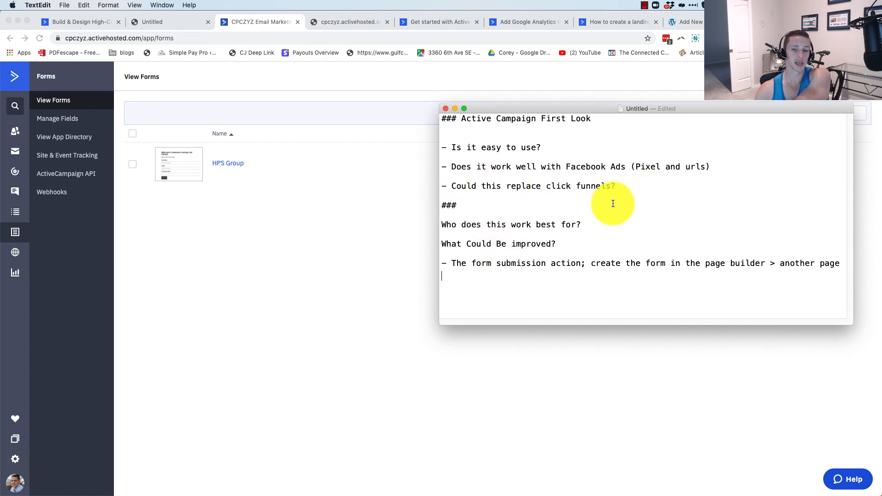
left_click(349, 22)
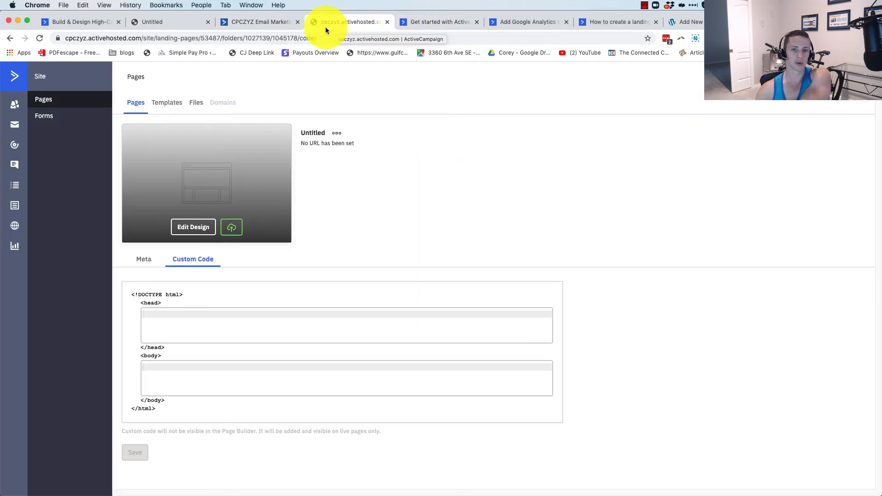
Pass through the help article tab back to the Forms list showing HPS Group's subscribe form
left_click(439, 22)
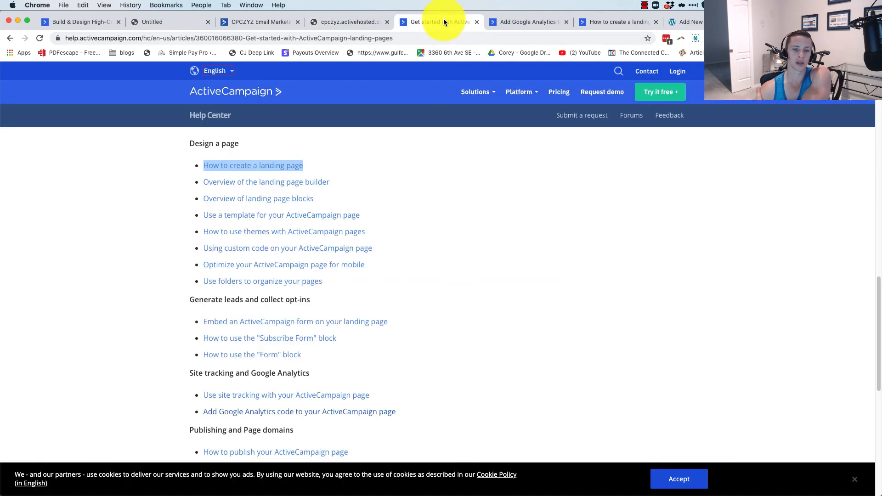
left_click(258, 22)
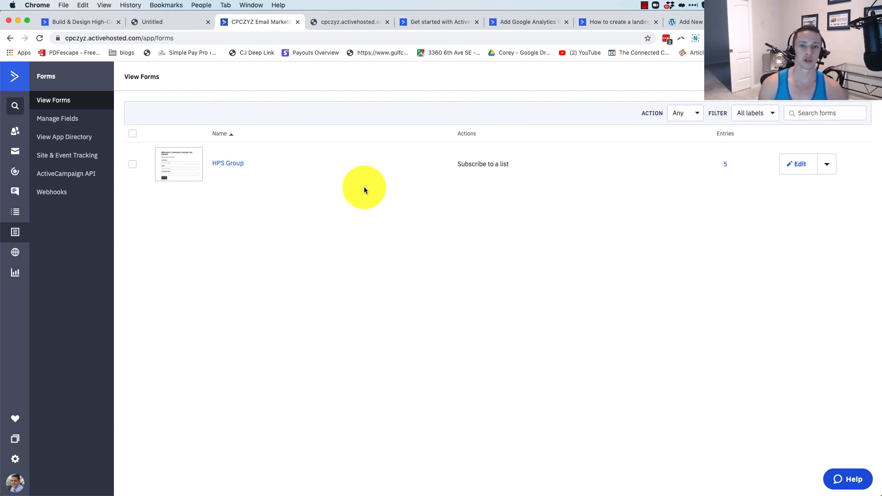
mouse_move(361, 198)
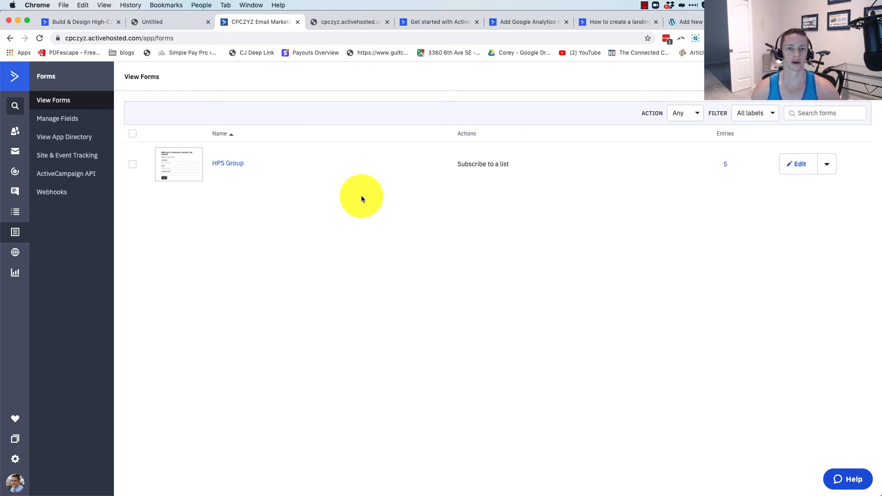
mouse_move(347, 128)
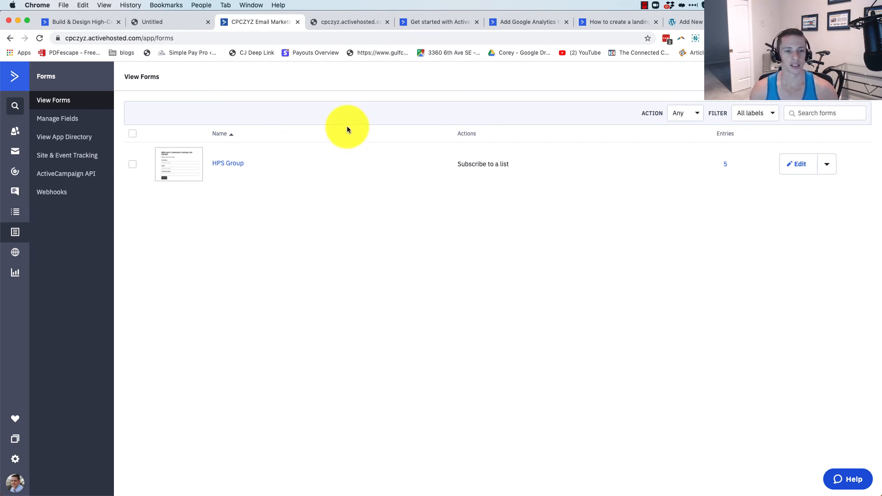
mouse_move(141, 116)
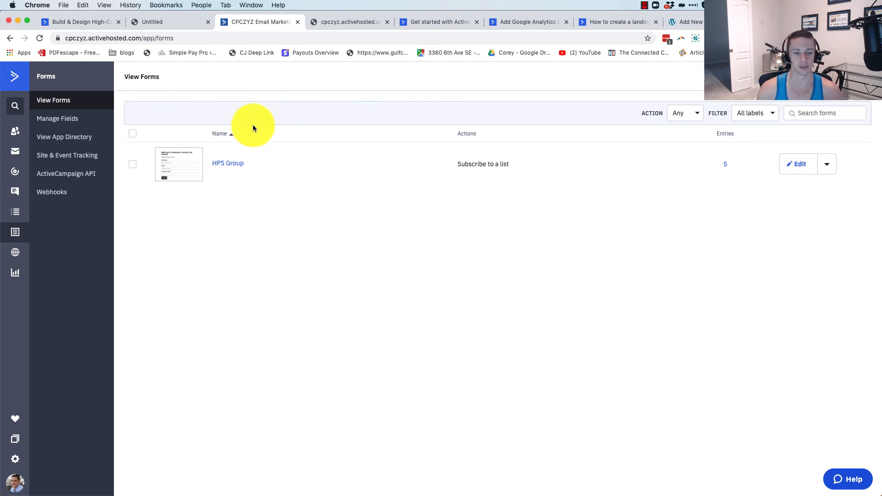
mouse_move(165, 102)
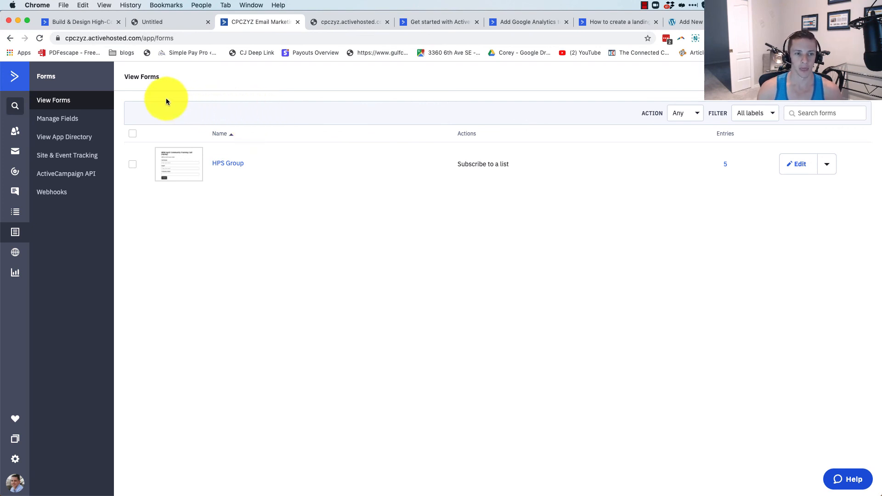